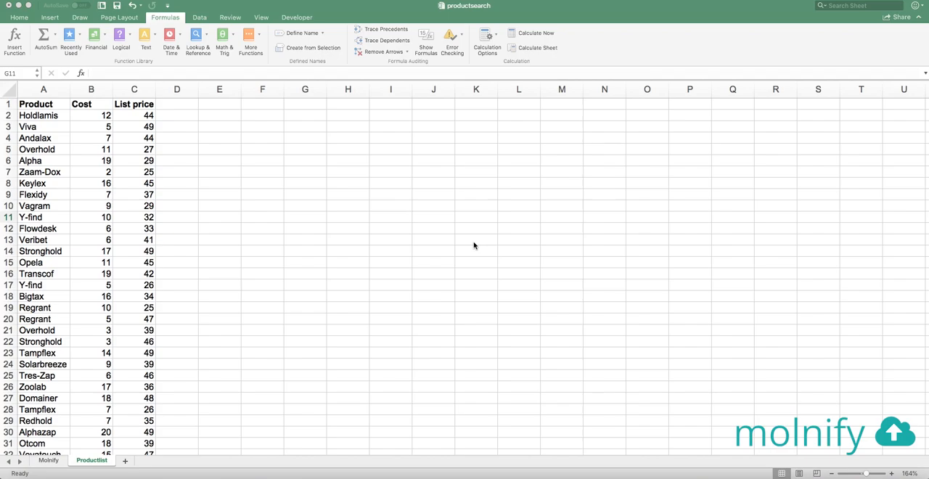
{"action": "mouse_move", "coordinate": [308, 161]}
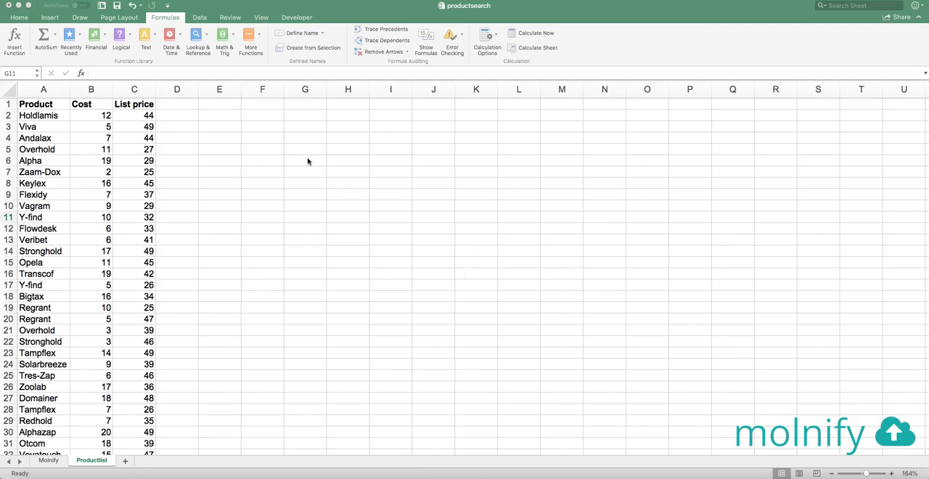
Review the product list, including Holdlamis and its list price, then go to the Molnify sheet.
{"action": "left_click", "coordinate": [305, 217]}
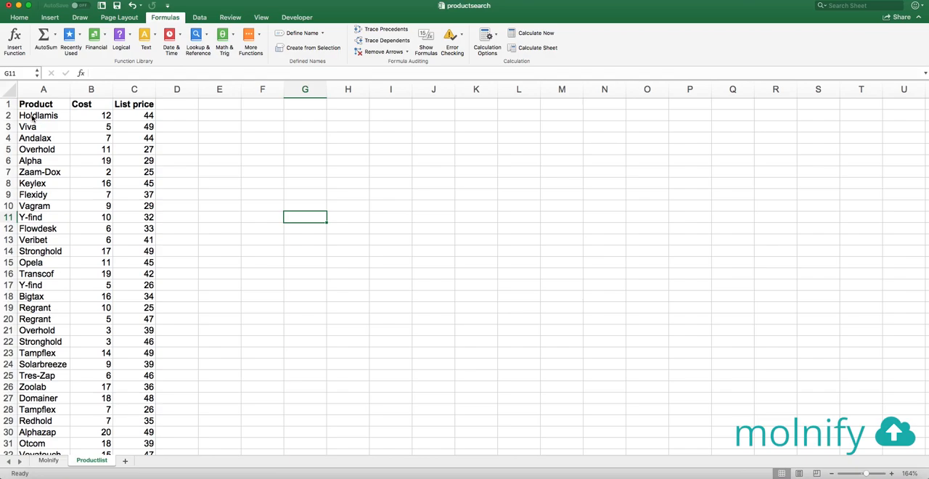
{"action": "left_click", "coordinate": [43, 116]}
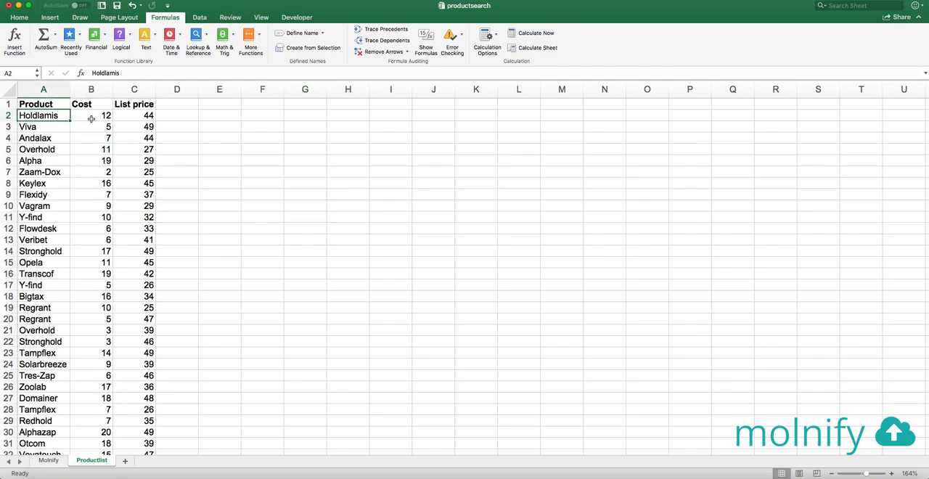
{"action": "left_click", "coordinate": [134, 115]}
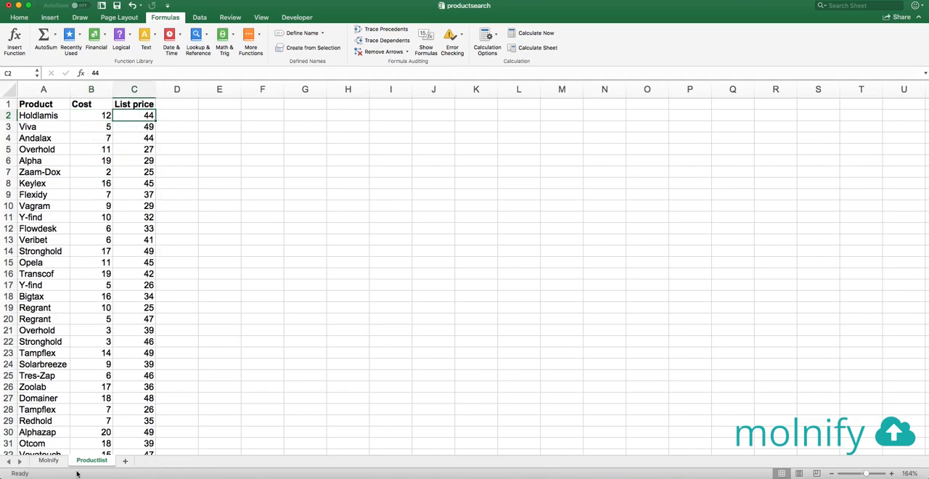
{"action": "left_click", "coordinate": [48, 460]}
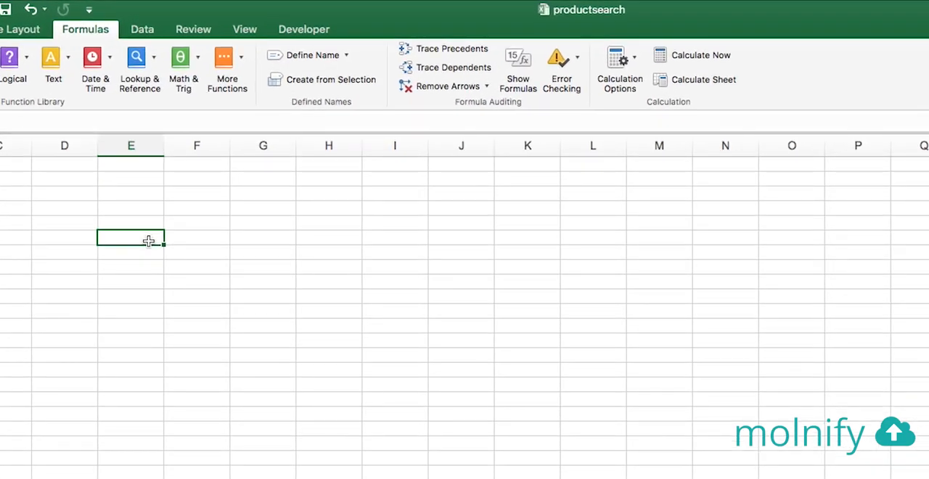
Label E6 'Product' and select the Productlist product names starting from Holdlamis.
{"action": "type", "text": "P"}
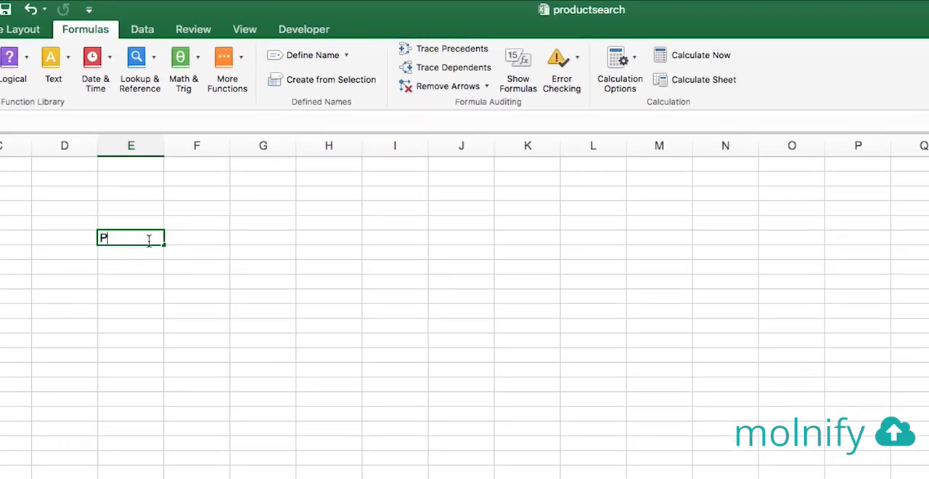
{"action": "type", "text": "roduct"}
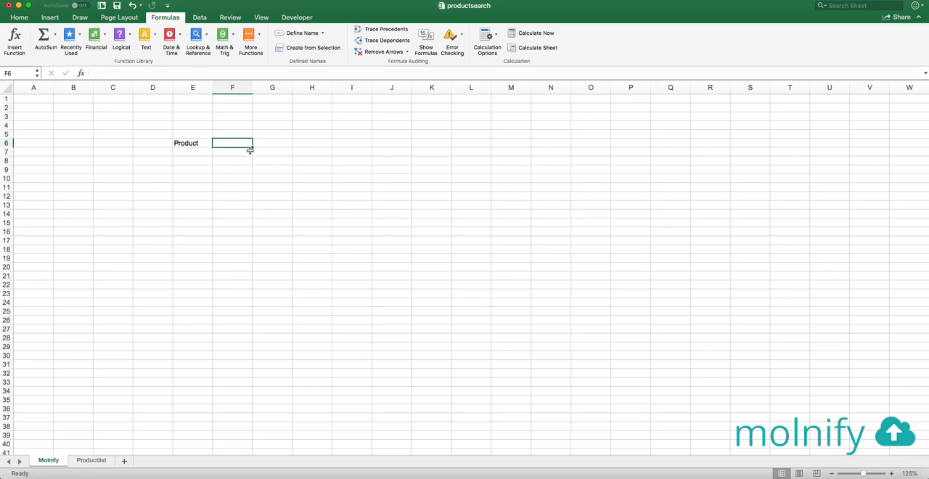
{"action": "left_click", "coordinate": [90, 461]}
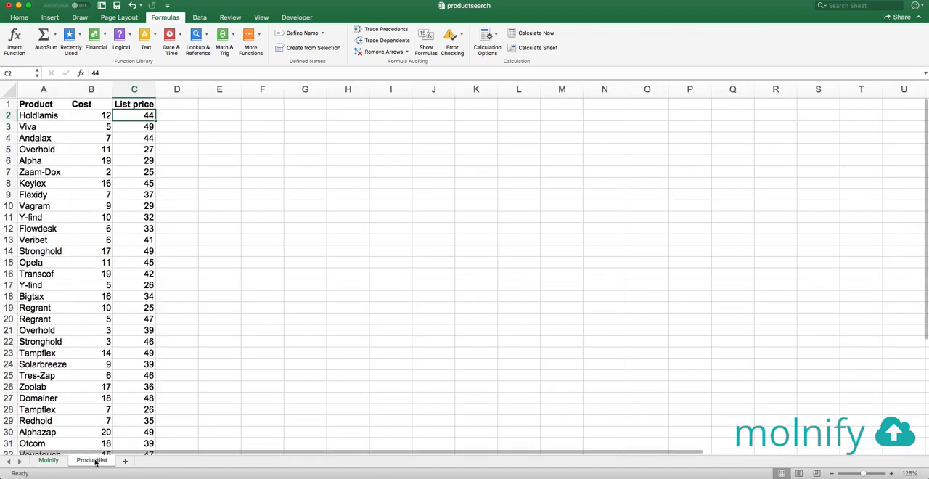
{"action": "left_click", "coordinate": [38, 116]}
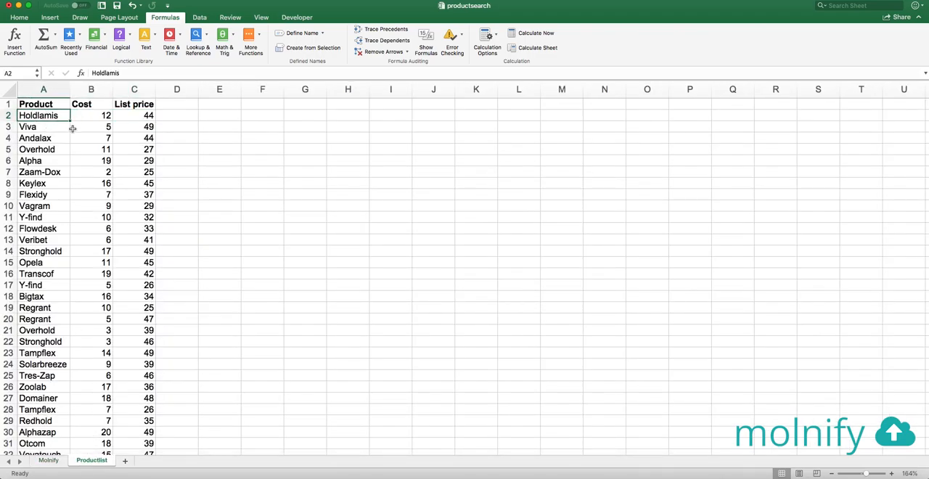
{"action": "scroll", "scroll_direction": "down", "scroll_amount": 3}
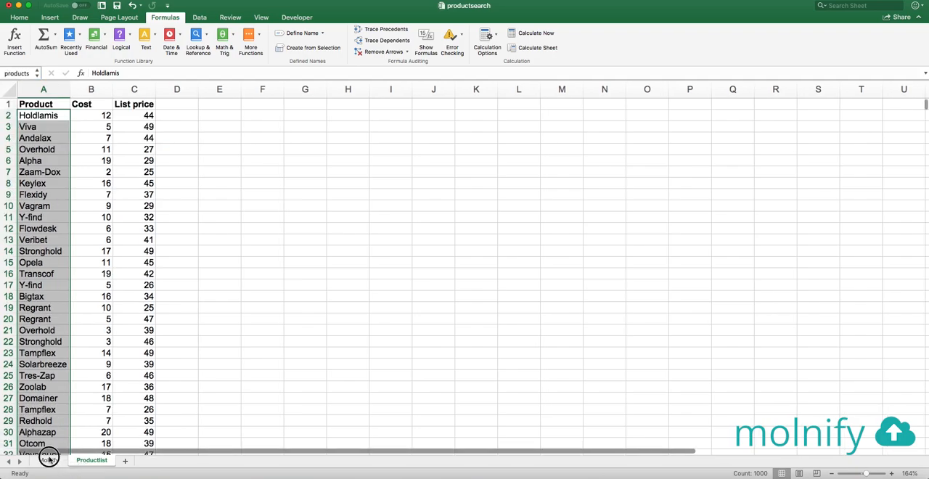
Give F6 on the Molnify sheet a list validation with source =products.
{"action": "left_click", "coordinate": [47, 459]}
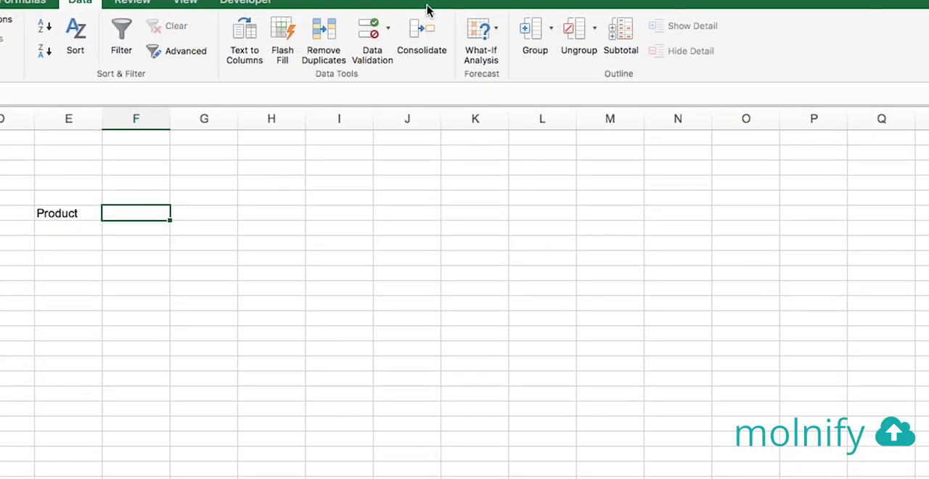
{"action": "left_click", "coordinate": [372, 33]}
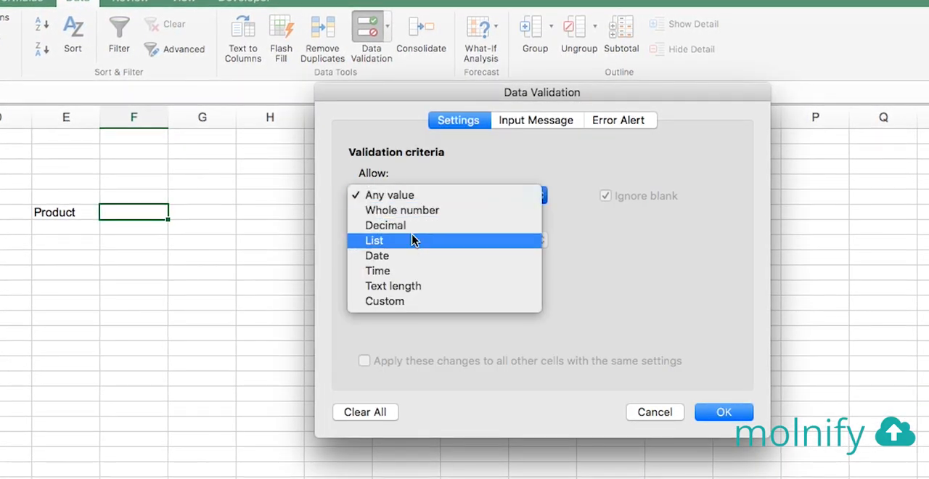
{"action": "left_click", "coordinate": [375, 240]}
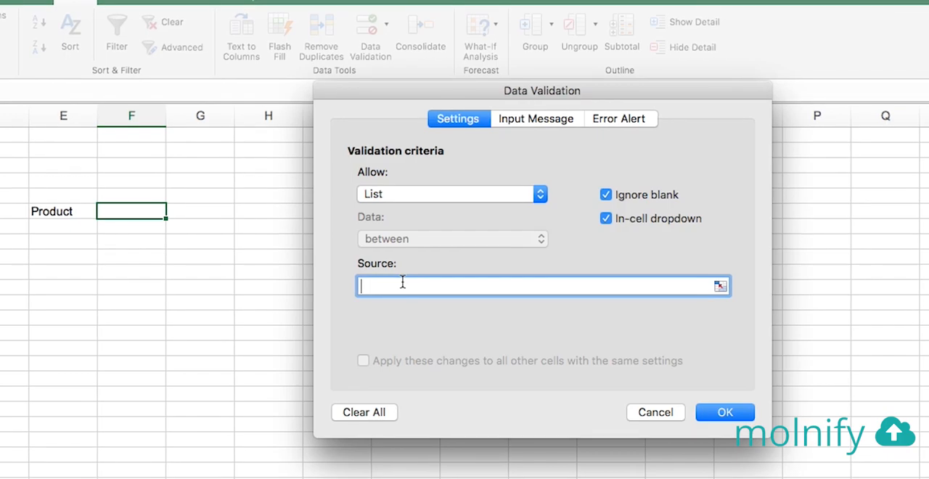
{"action": "type", "text": "=products"}
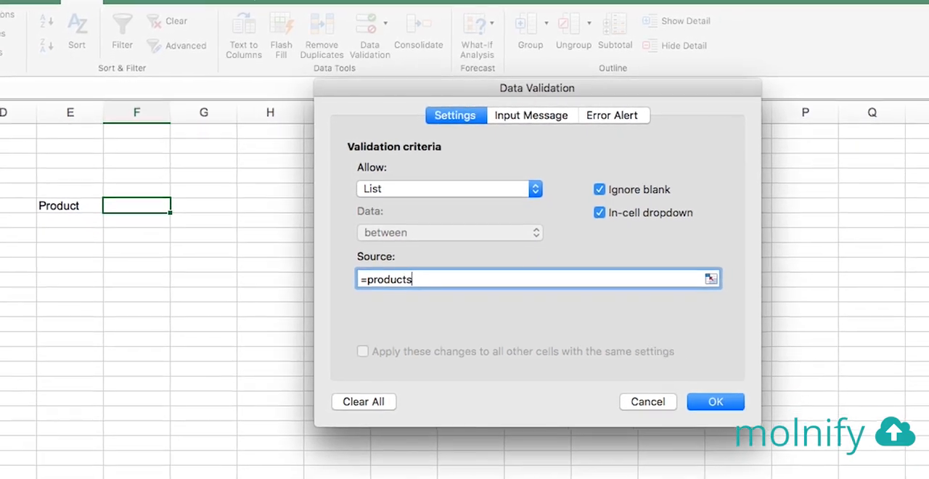
{"action": "left_click", "coordinate": [714, 402]}
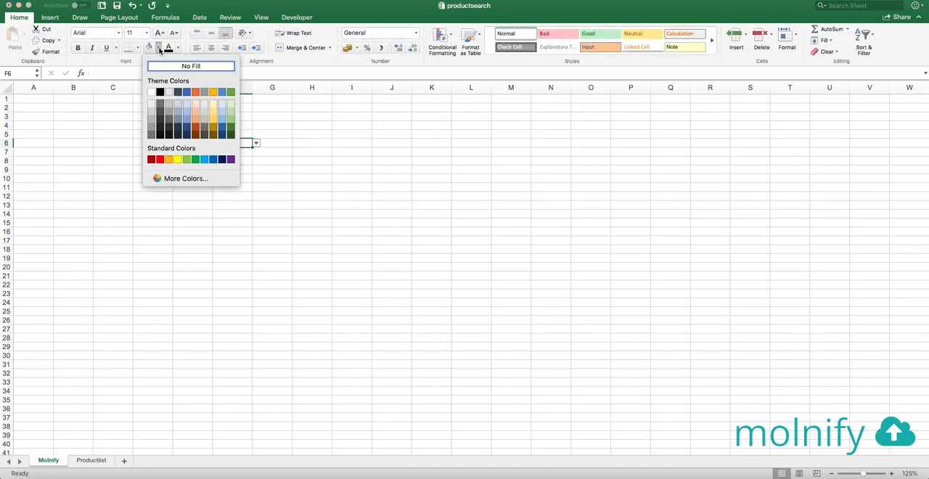
Fill F6 with standard green, then select I6.
{"action": "left_click", "coordinate": [186, 159]}
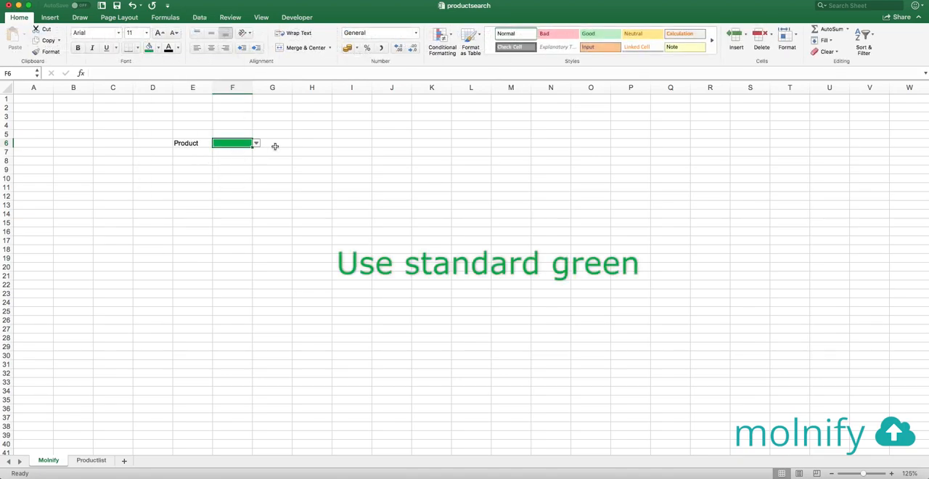
{"action": "mouse_move", "coordinate": [314, 143]}
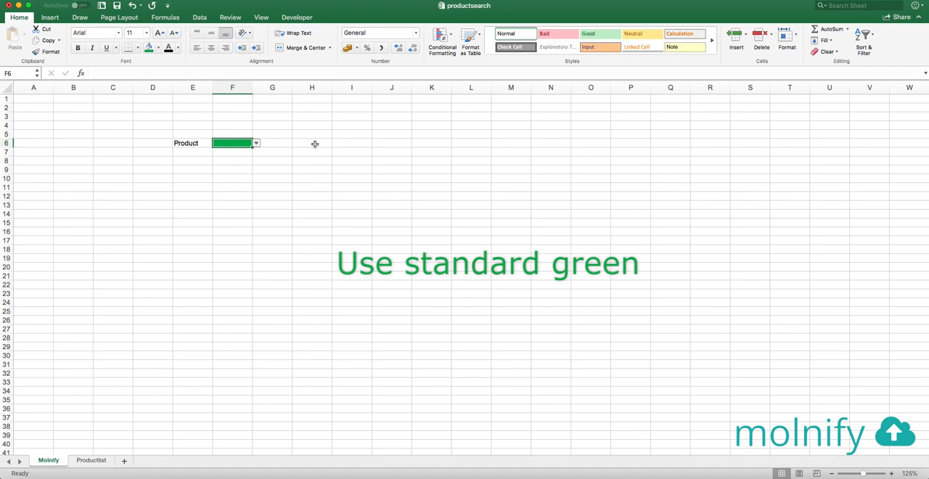
{"action": "mouse_move", "coordinate": [366, 144]}
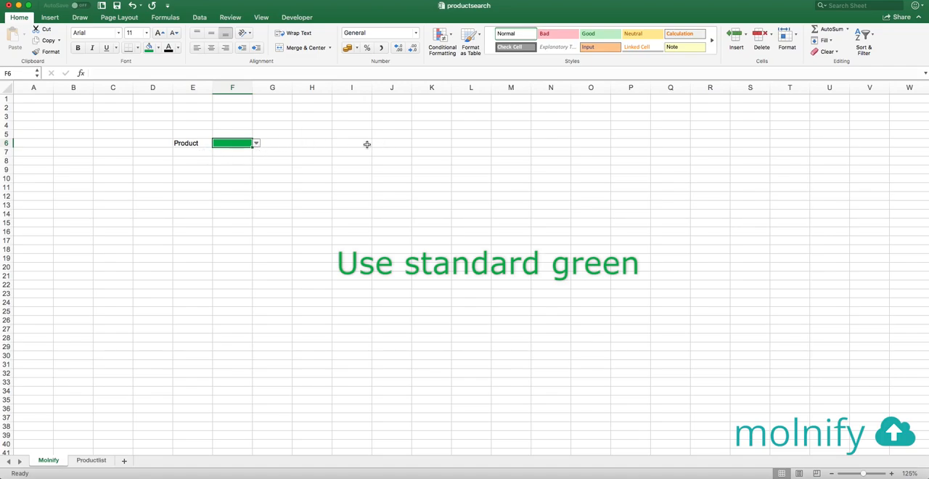
{"action": "left_click", "coordinate": [352, 143]}
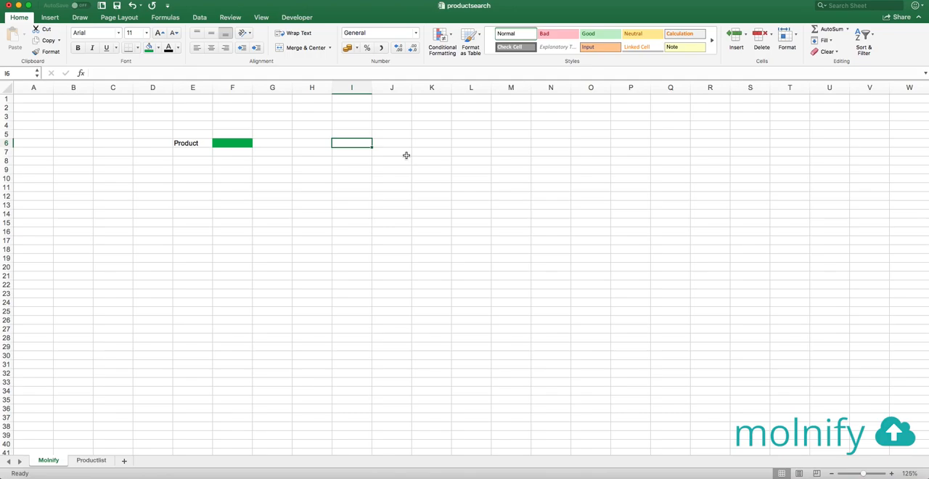
Label I6 'List price' and enter =VLOOKUP(F6;Productlist!A2:C1001;3;0) beside it.
{"action": "type", "text": "List"}
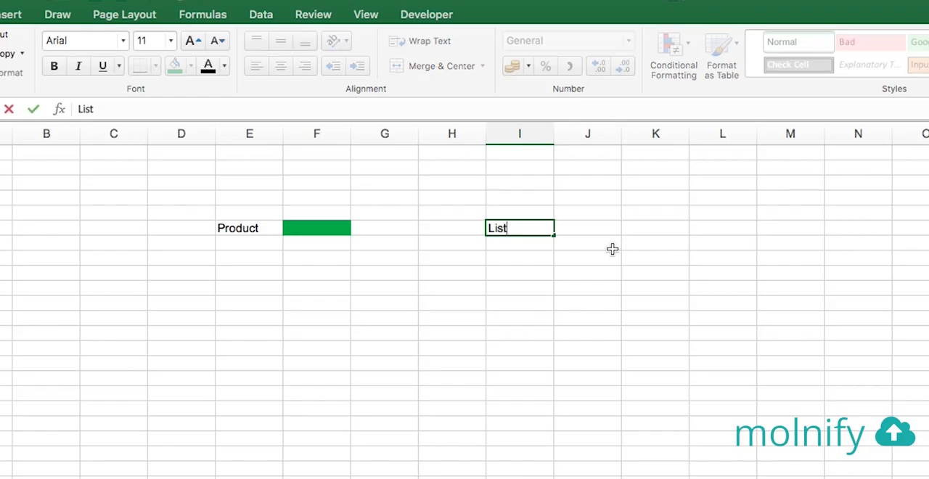
{"action": "type", "text": "price"}
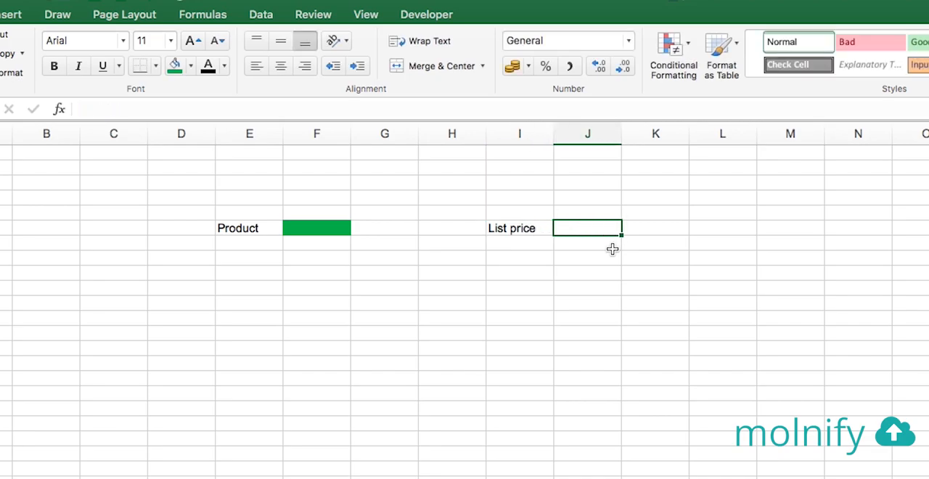
{"action": "type", "text": "=vl"}
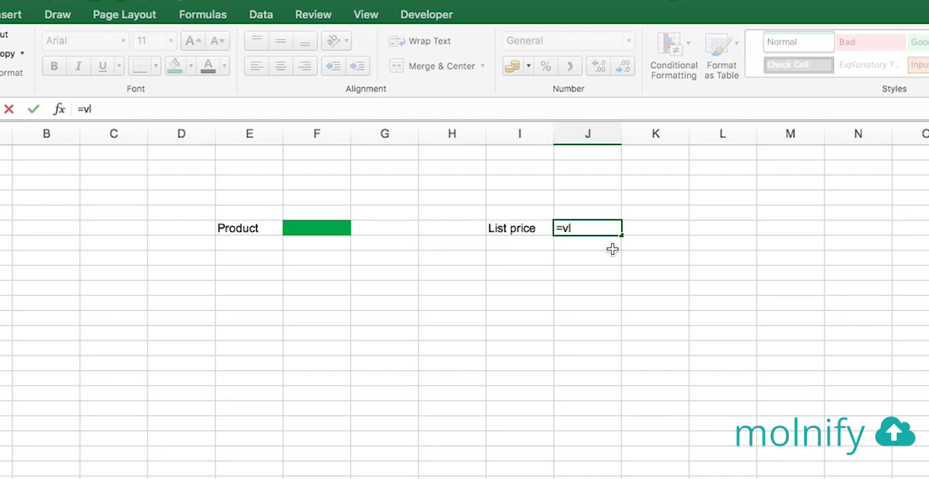
{"action": "type", "text": "ookup"}
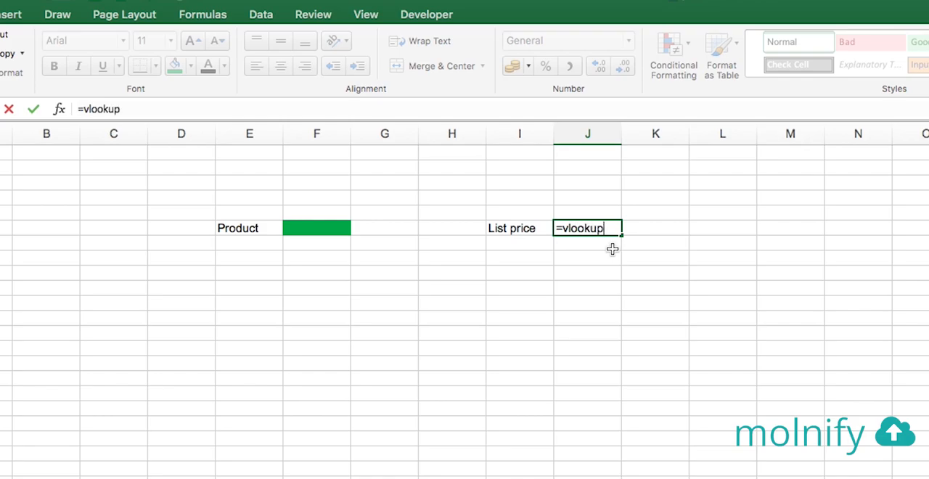
{"action": "type", "text": "("}
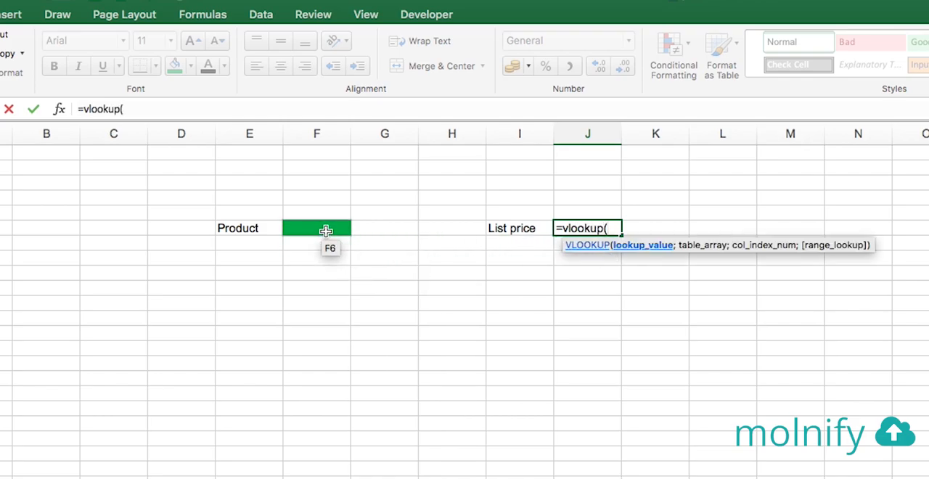
{"action": "left_click", "coordinate": [315, 228]}
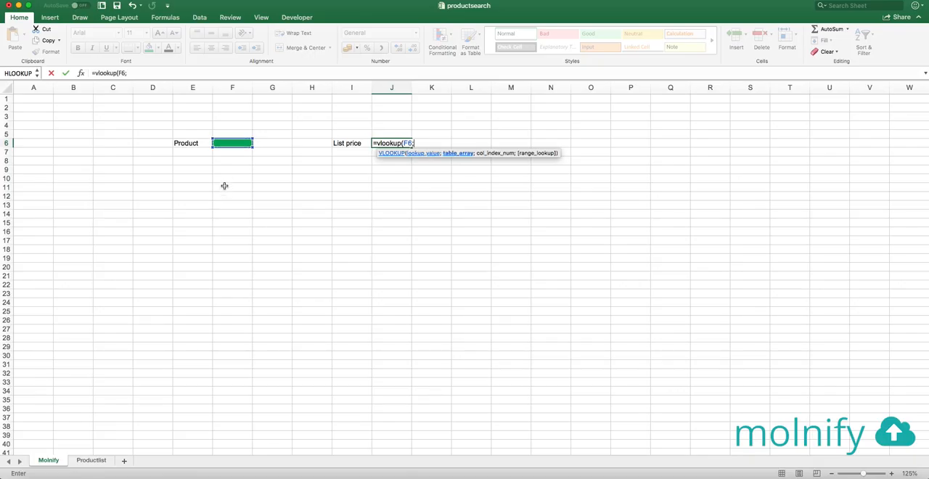
{"action": "left_click", "coordinate": [90, 461]}
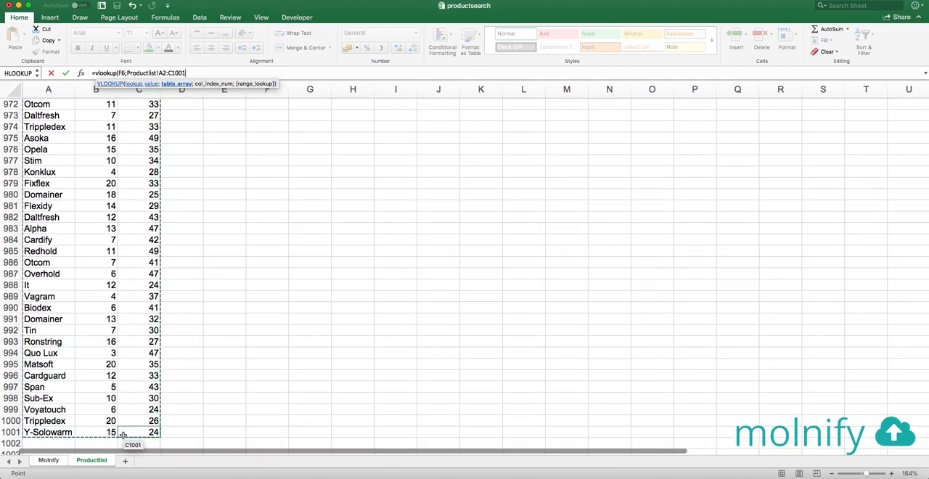
{"action": "type", "text": ";"}
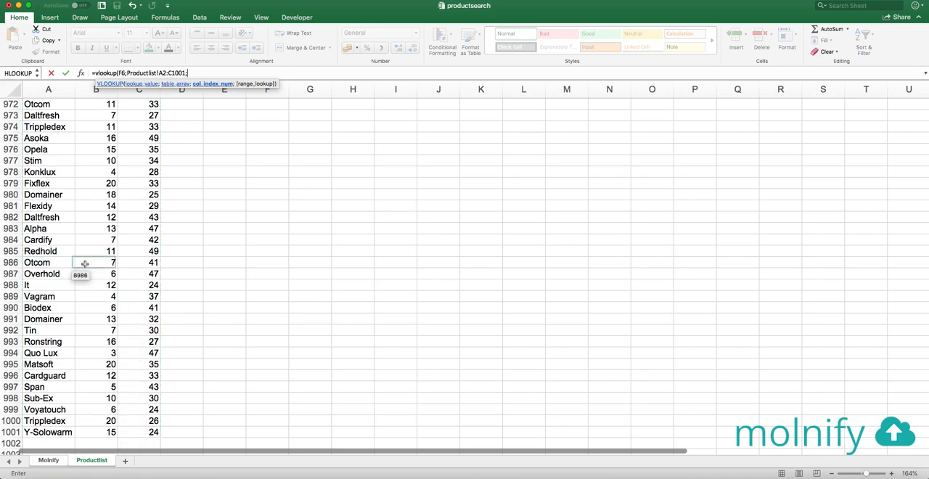
{"action": "left_click", "coordinate": [138, 262]}
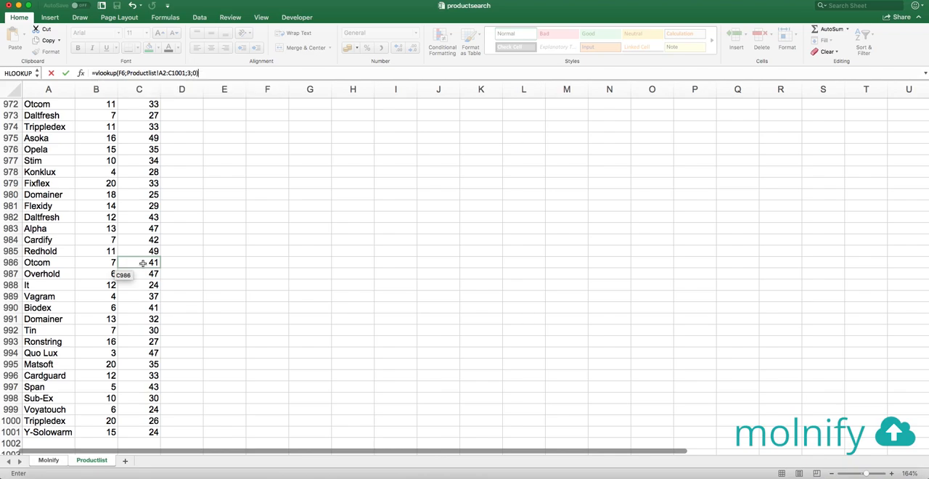
{"action": "left_click", "coordinate": [48, 459]}
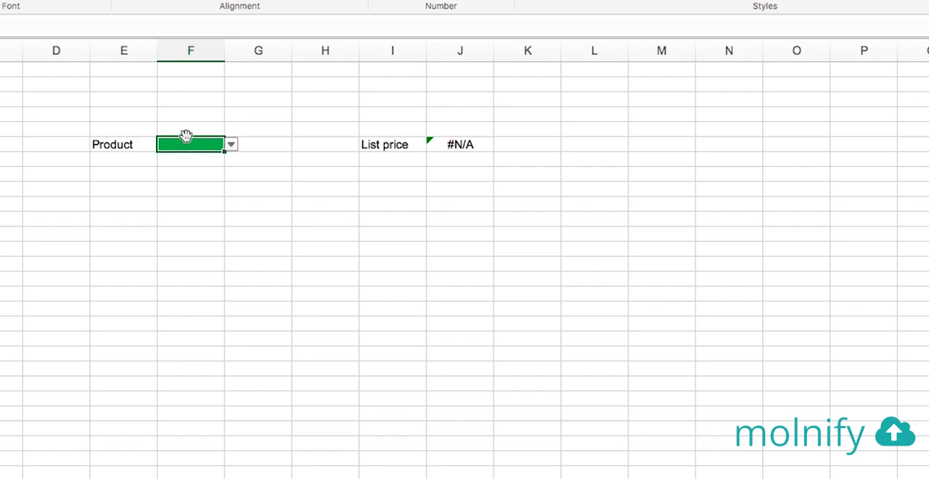
Choose Alpha in F6 so the list price shows 29, and fill J6 red.
{"action": "left_click", "coordinate": [231, 145]}
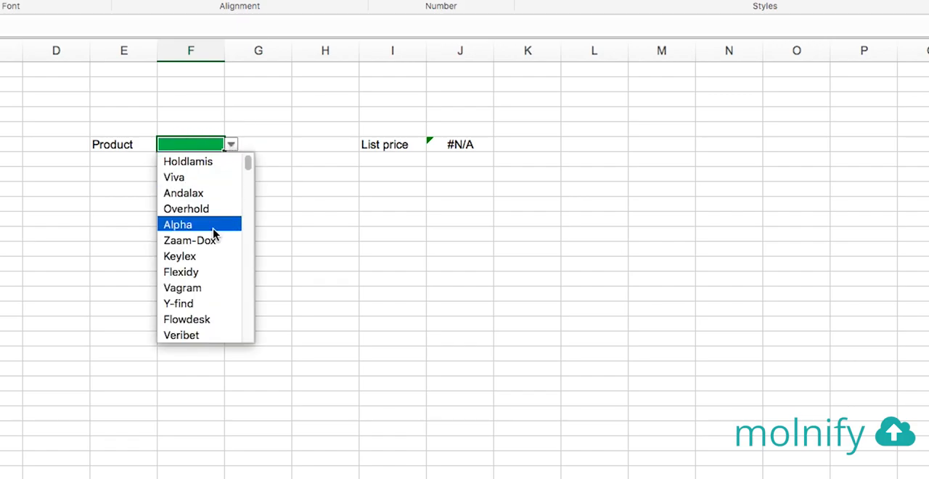
{"action": "left_click", "coordinate": [177, 224]}
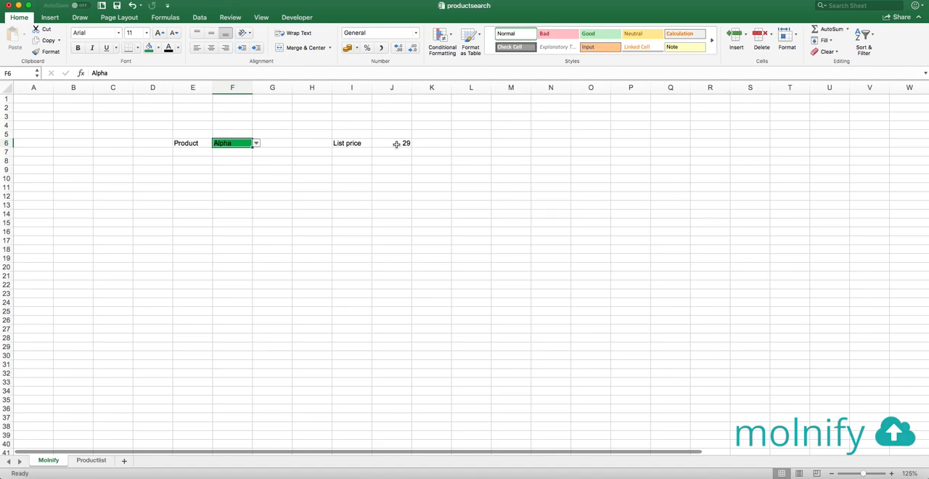
{"action": "left_click", "coordinate": [159, 48]}
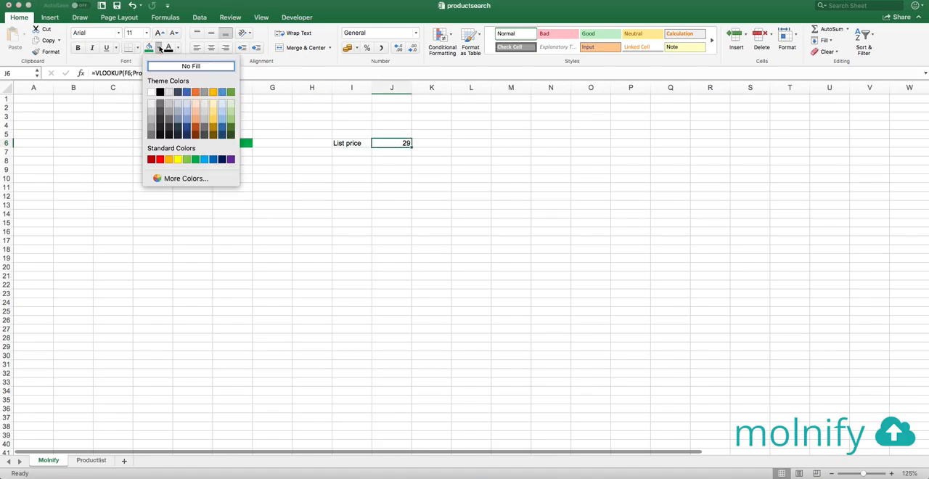
{"action": "left_click", "coordinate": [151, 159]}
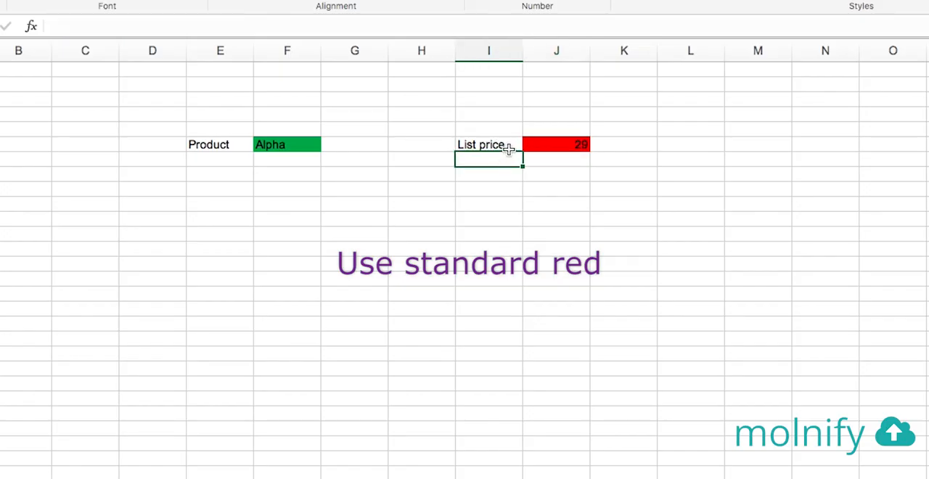
Add a 'Cost price' label in I7 with its value 19 in a red cell.
{"action": "type", "text": "Cost pri"}
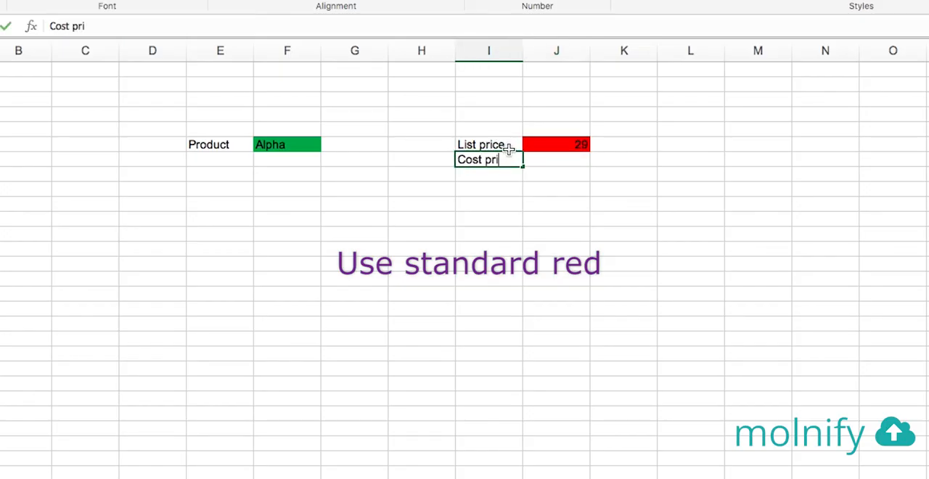
{"action": "left_click", "coordinate": [552, 143]}
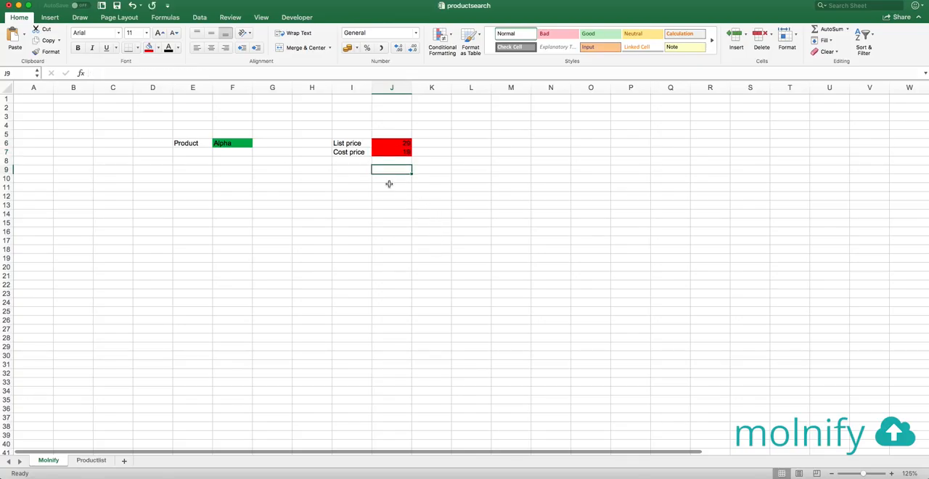
{"action": "left_click", "coordinate": [193, 152]}
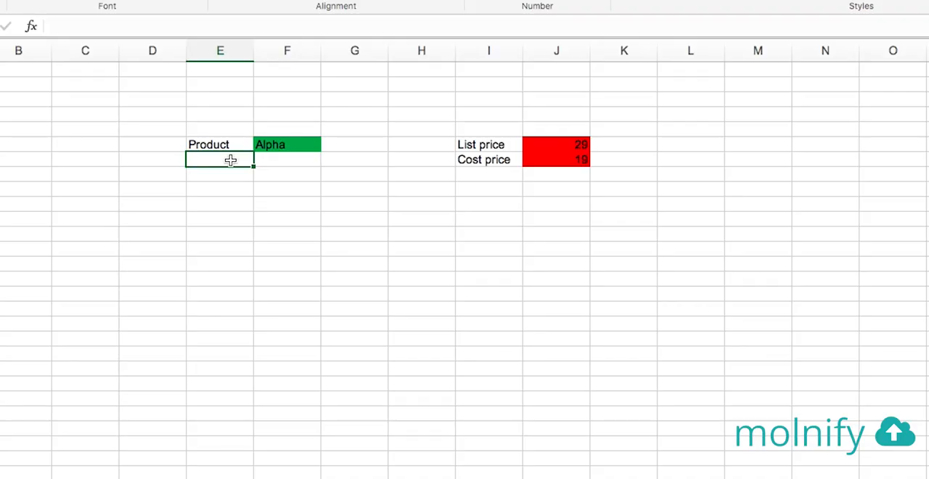
Enter 'Give discount' in E7 with FALSE in F7, then select F7 for green fill.
{"action": "type", "text": "Give discount"}
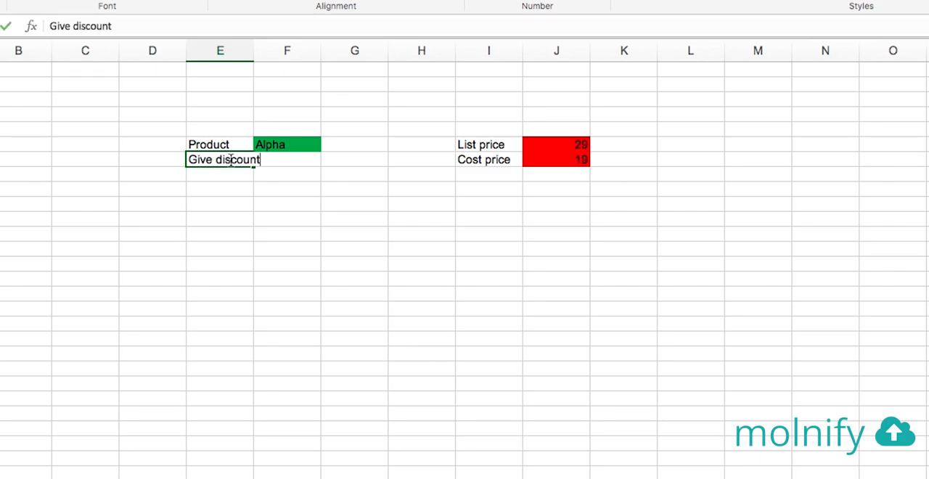
{"action": "type", "text": "fal"}
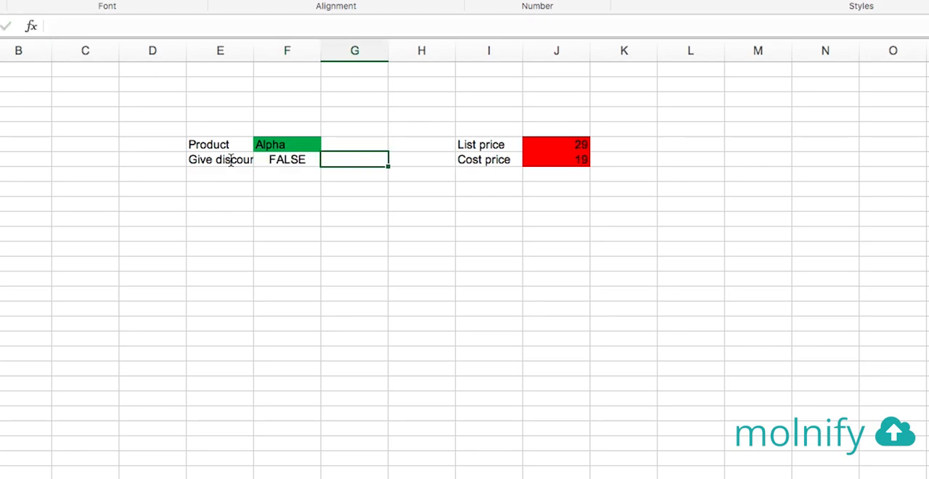
{"action": "left_click", "coordinate": [286, 159]}
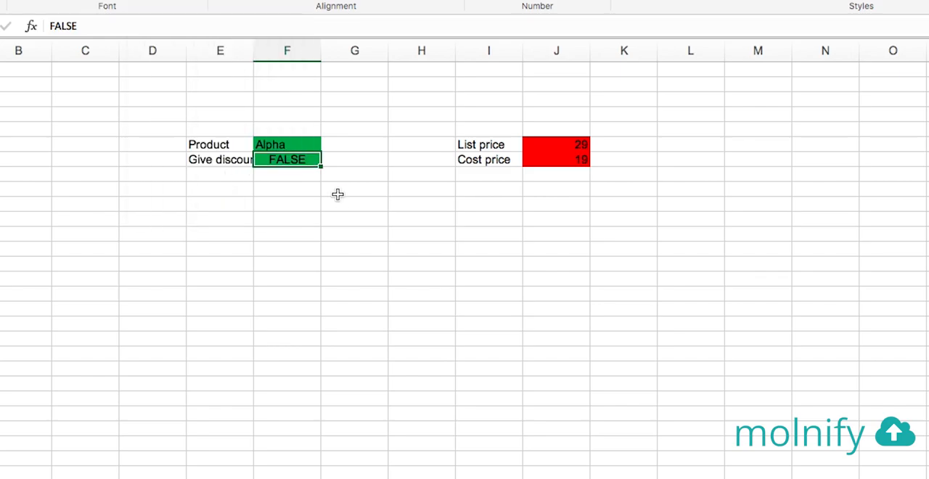
{"action": "mouse_move", "coordinate": [496, 201]}
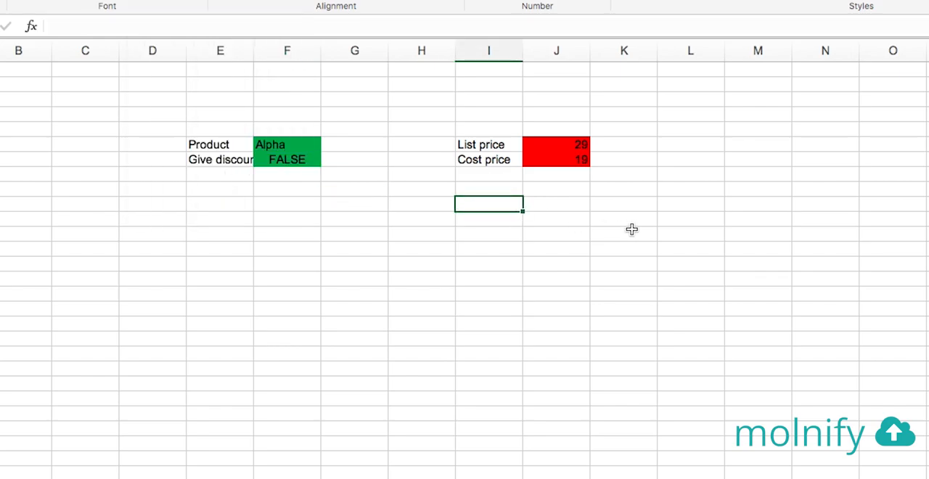
Type 'Price after discount' in I9 and 'Discount' in E8.
{"action": "type", "text": "Price after"}
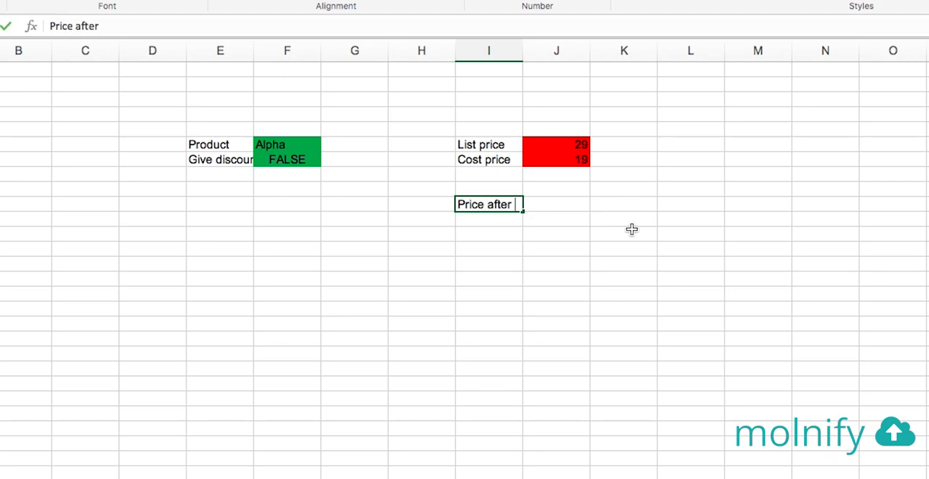
{"action": "type", "text": "discount"}
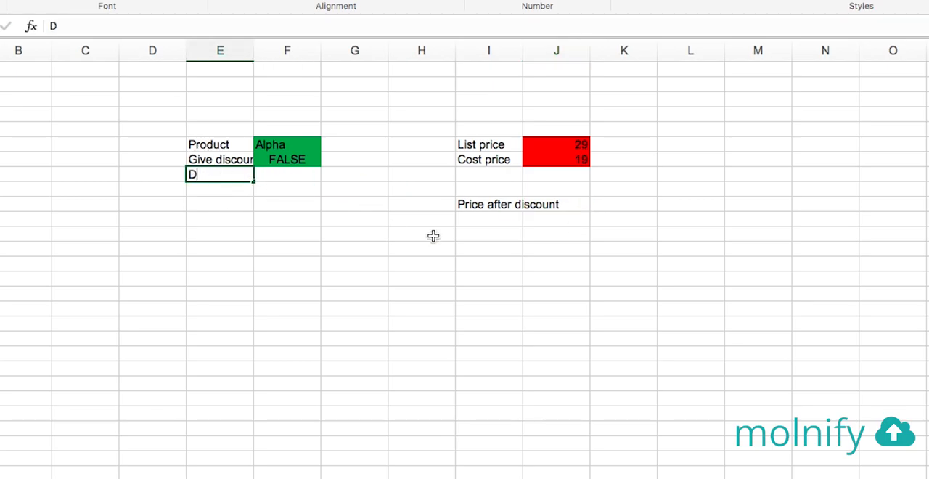
{"action": "type", "text": "Discount"}
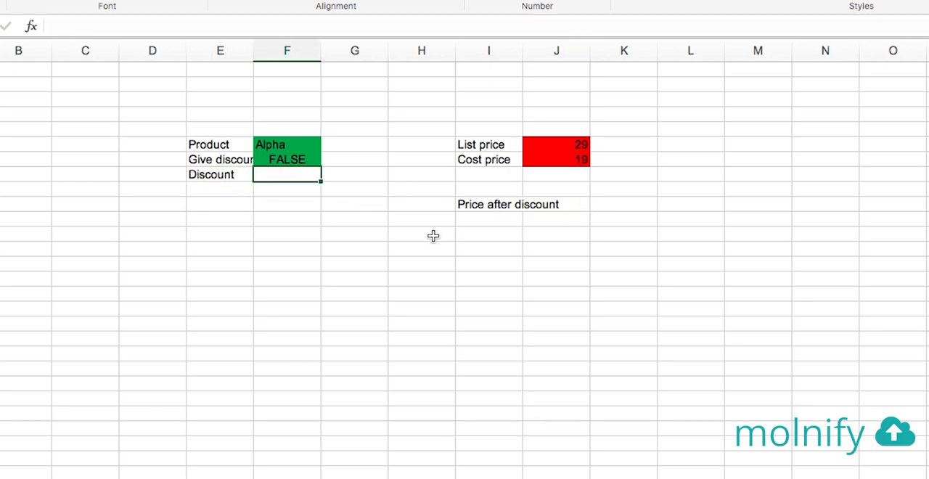
Set the discount to 10% and enter =IF(F7;J6-(J6*F8);"--") in J10.
{"action": "type", "text": "10%"}
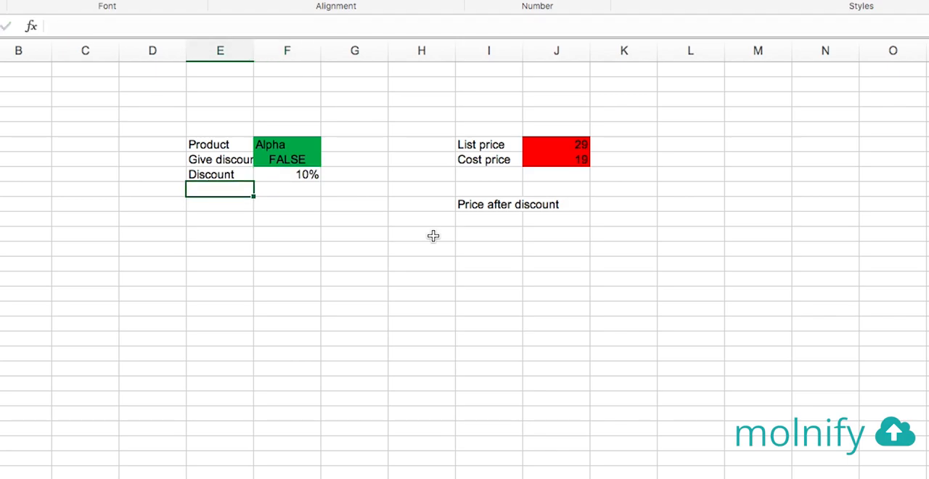
{"action": "left_click", "coordinate": [556, 204]}
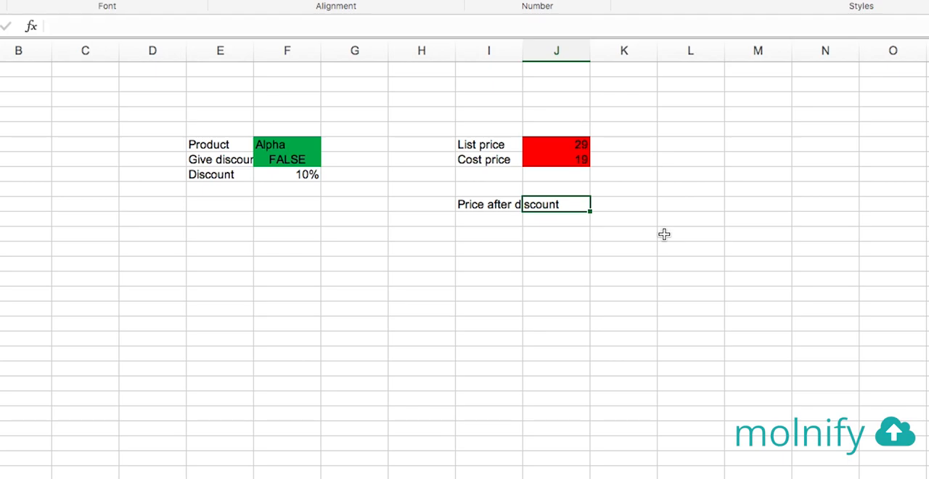
{"action": "type", "text": "=if"}
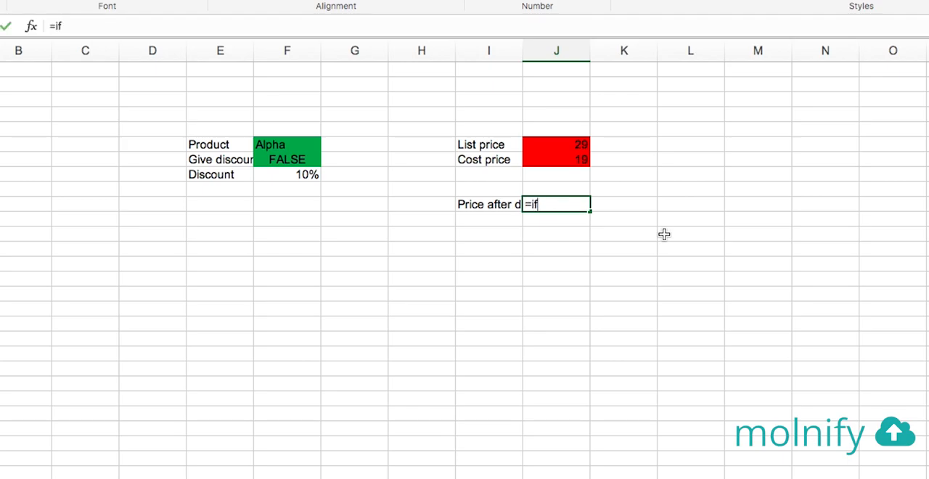
{"action": "left_click", "coordinate": [286, 159]}
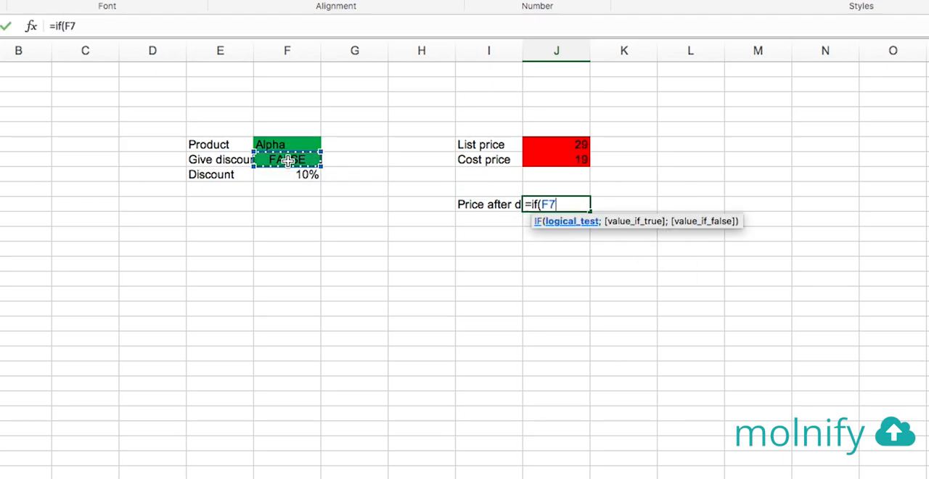
{"action": "type", "text": ";"}
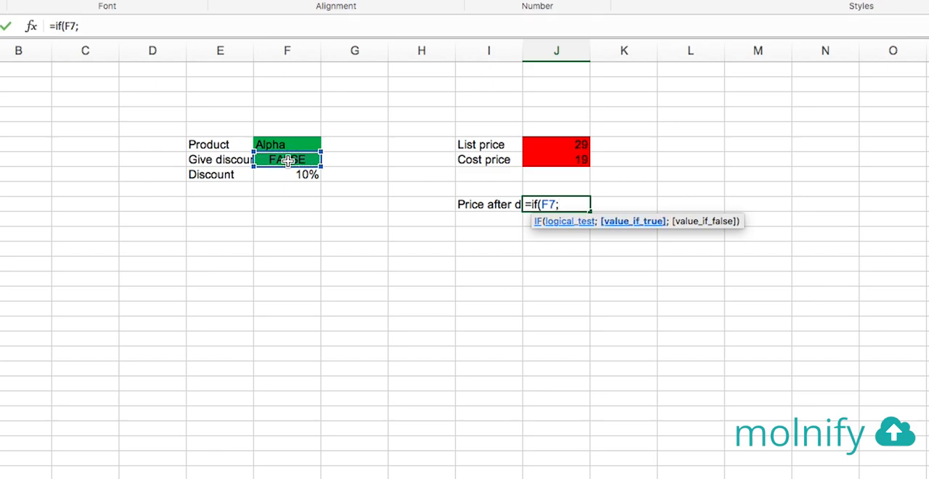
{"action": "mouse_move", "coordinate": [490, 193]}
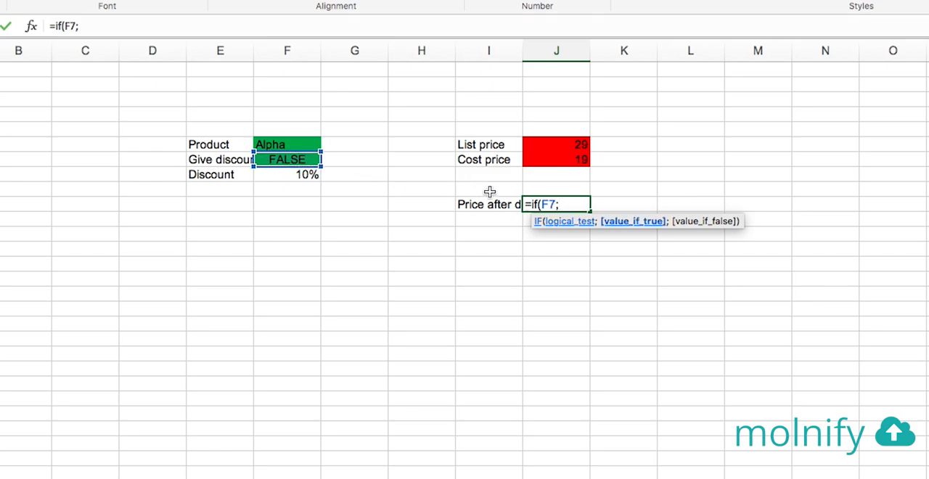
{"action": "left_click", "coordinate": [557, 144]}
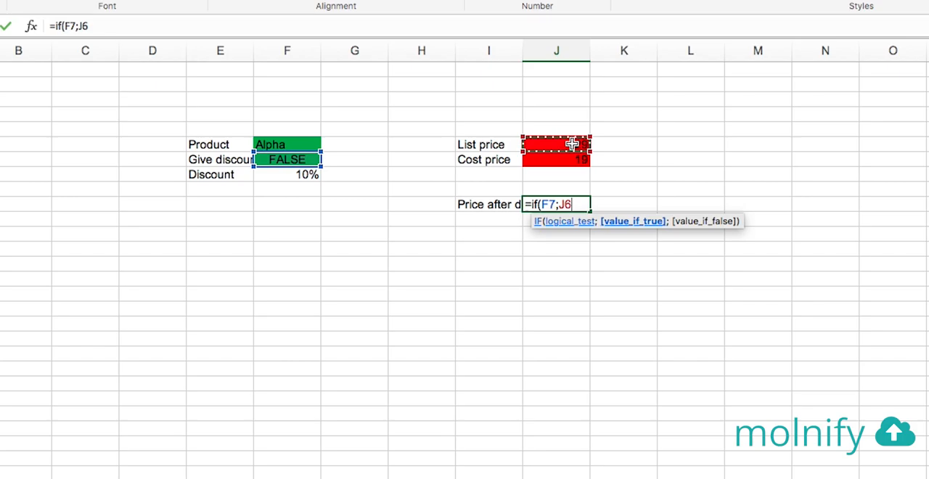
{"action": "type", "text": "-(J6"}
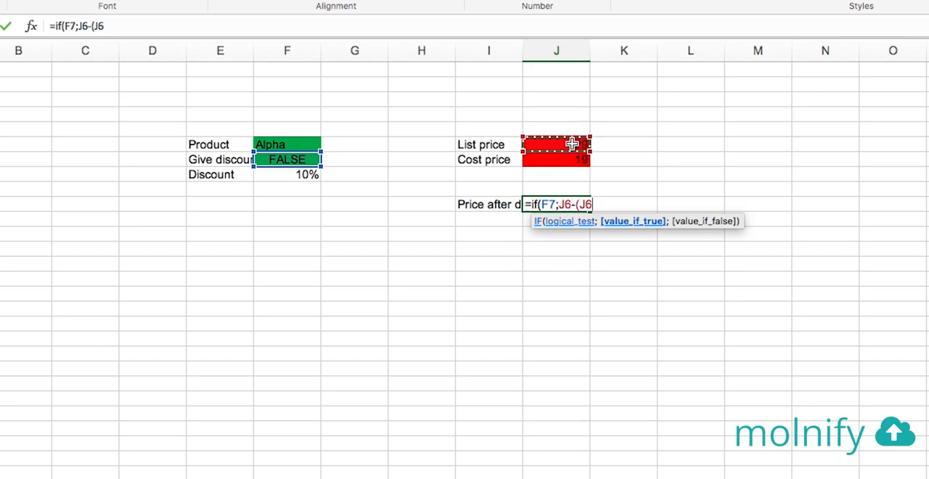
{"action": "type", "text": "*"}
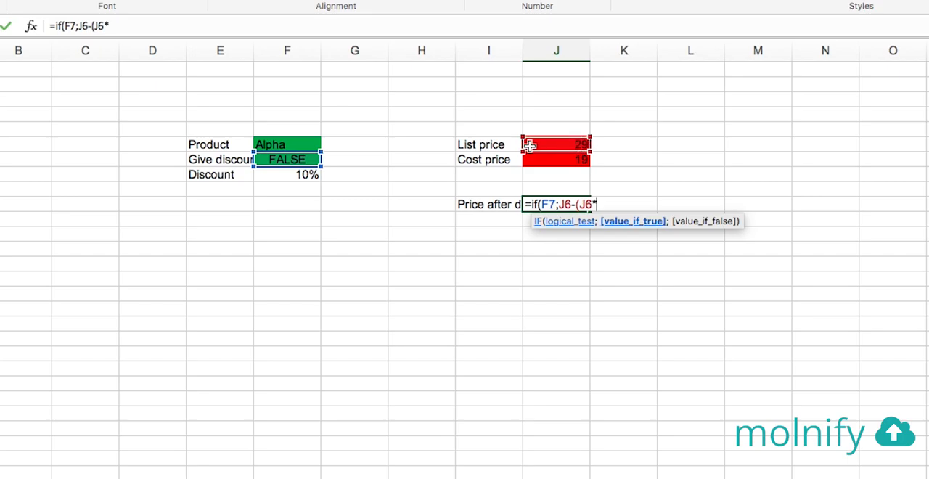
{"action": "left_click", "coordinate": [286, 174]}
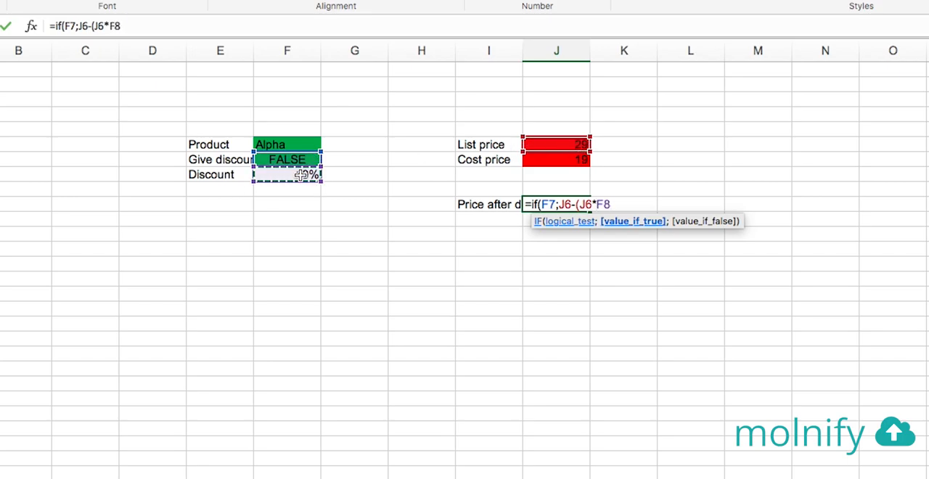
{"action": "type", "text": ");"}
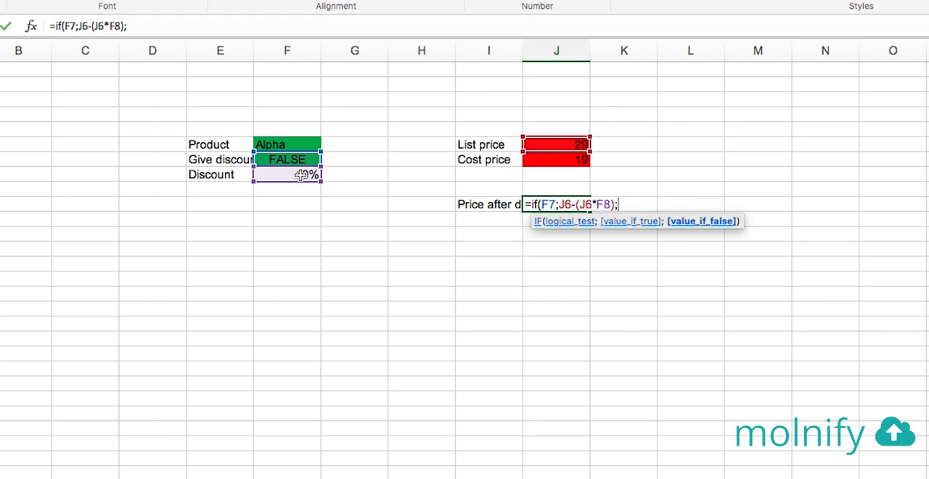
{"action": "type", "text": "\"--"}
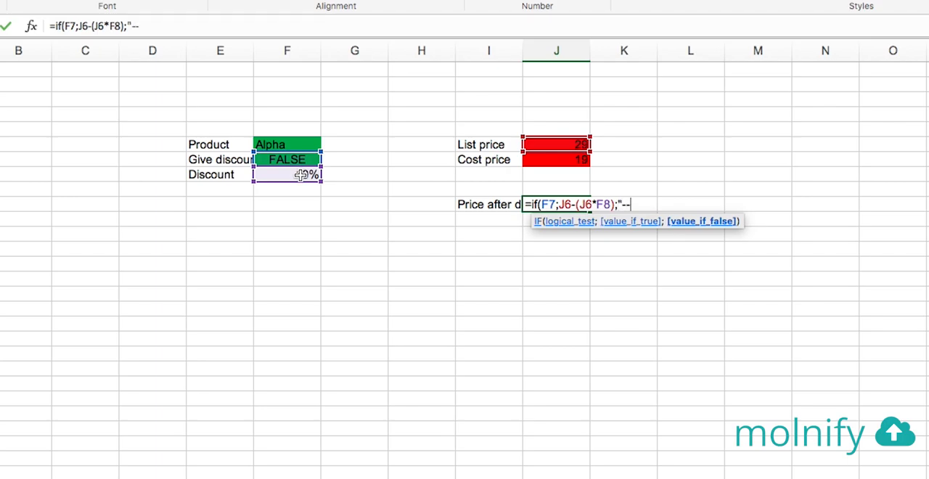
{"action": "type", "text": "\")"}
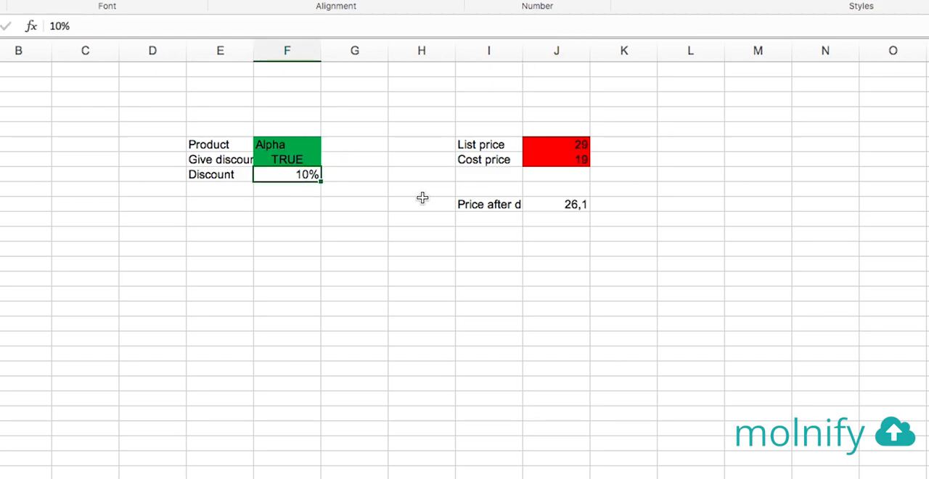
{"action": "left_click", "coordinate": [557, 204]}
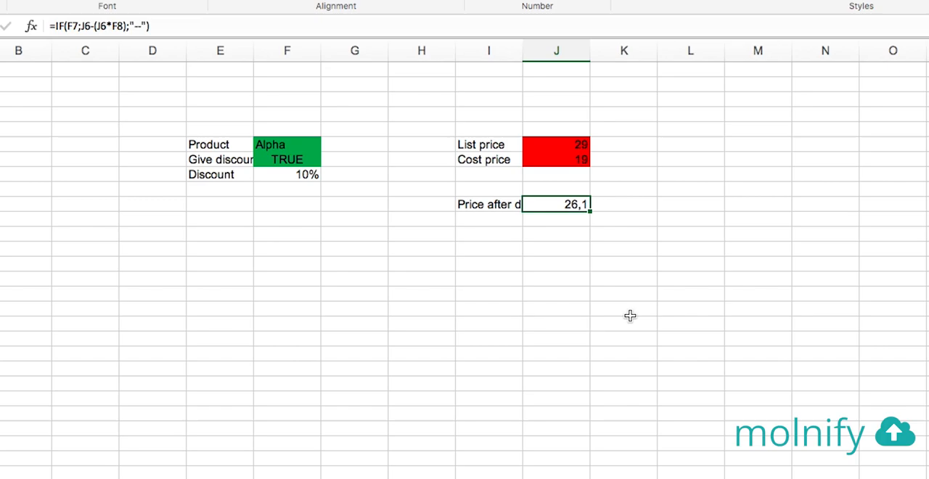
{"action": "mouse_move", "coordinate": [205, 38]}
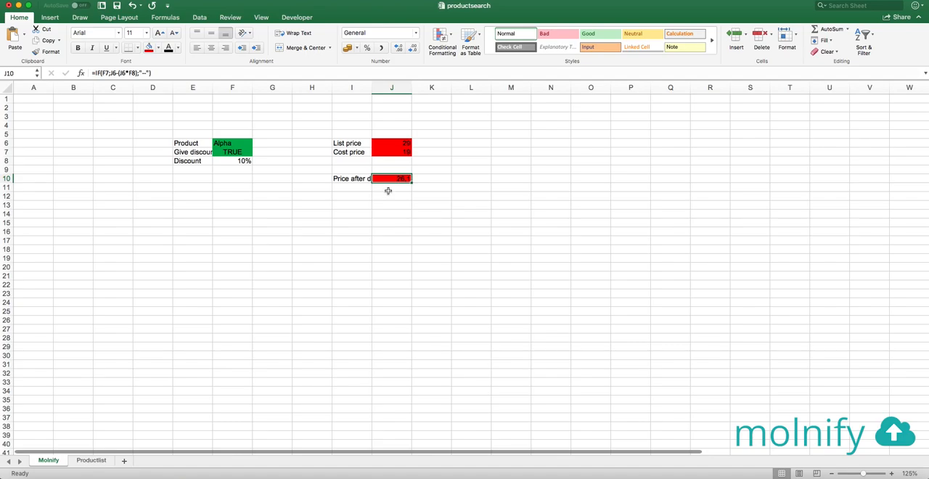
{"action": "mouse_move", "coordinate": [414, 191]}
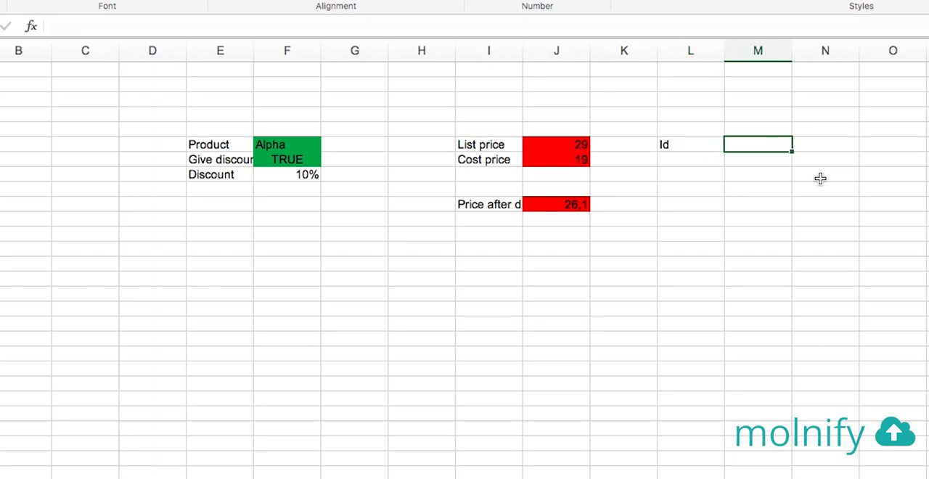
Enter Id 'productsearch' and Name 'Product Search' in cells L6:M7.
{"action": "type", "text": "produc"}
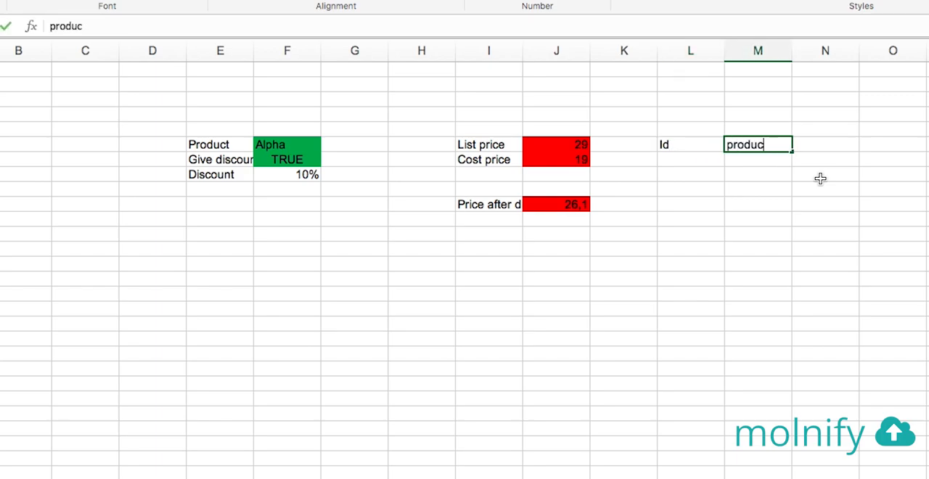
{"action": "type", "text": "tsearch"}
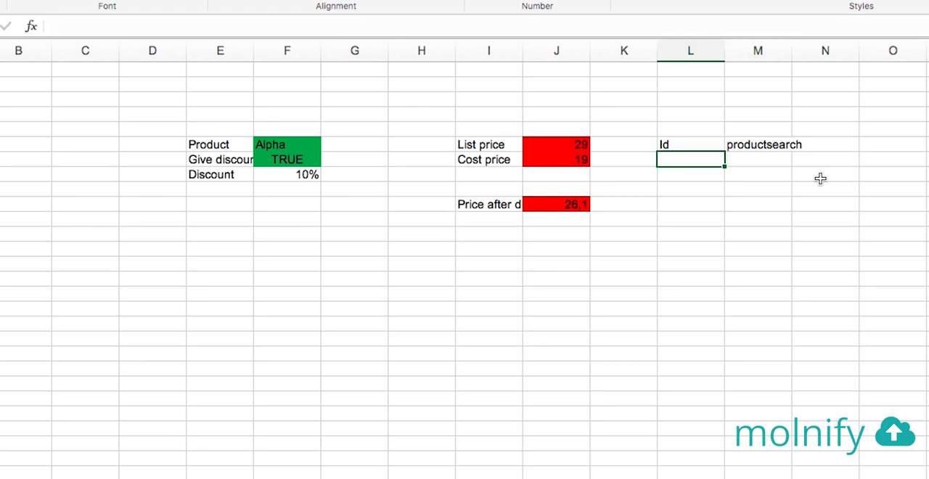
{"action": "type", "text": "Name"}
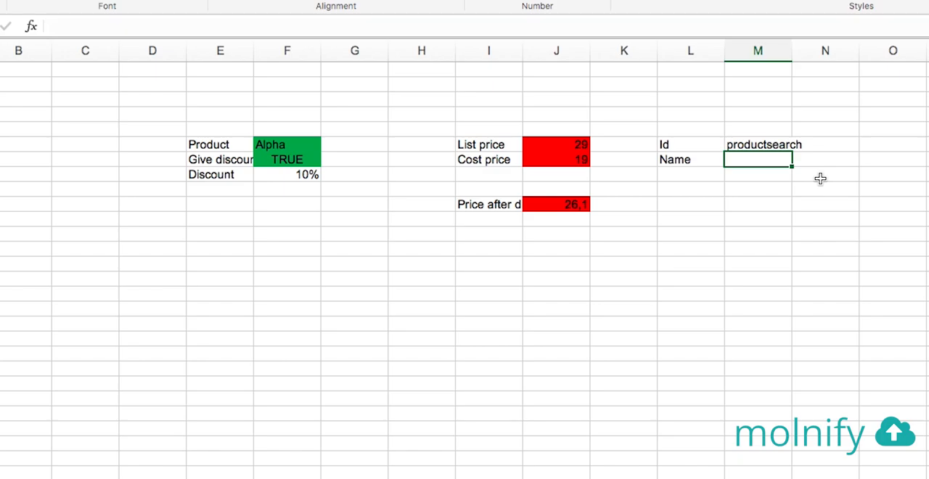
{"action": "type", "text": "Productsearch"}
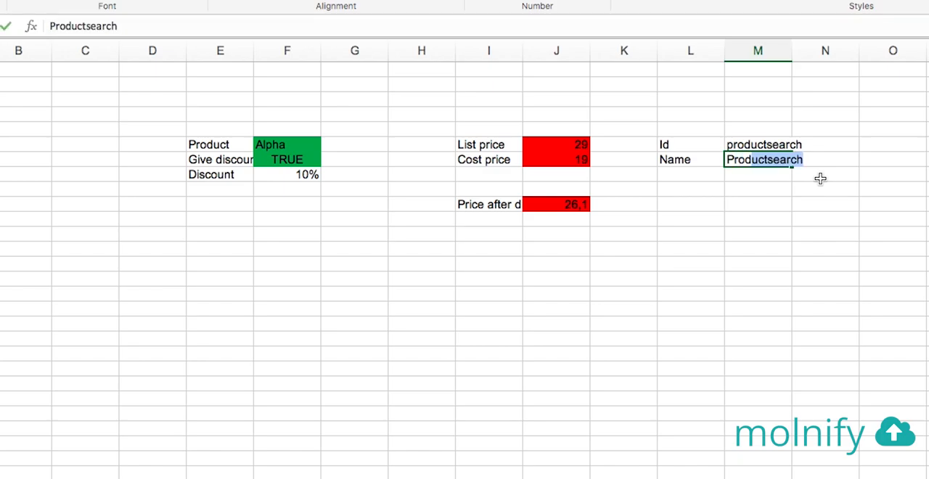
{"action": "type", "text": "Product S"}
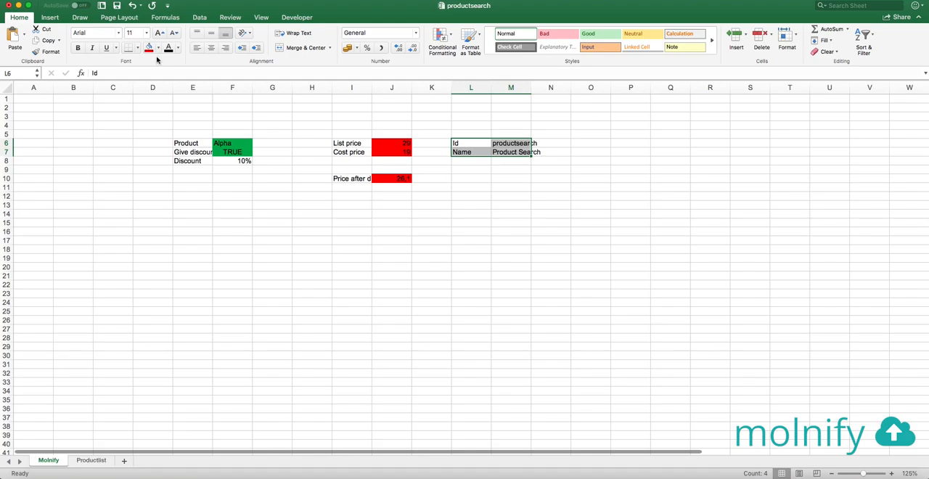
Fill the L6:M7 Id/Name block purple and the 10% Discount cell F8 green.
{"action": "left_click", "coordinate": [157, 49]}
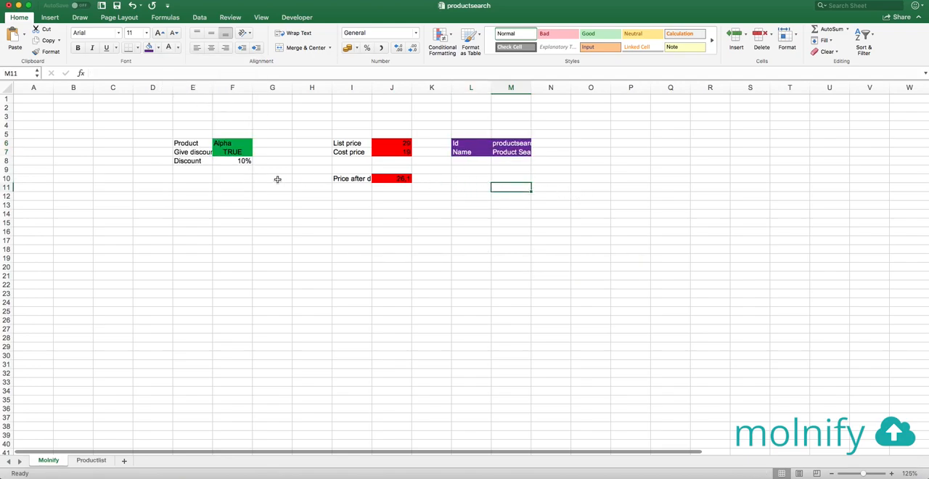
{"action": "left_click", "coordinate": [160, 48]}
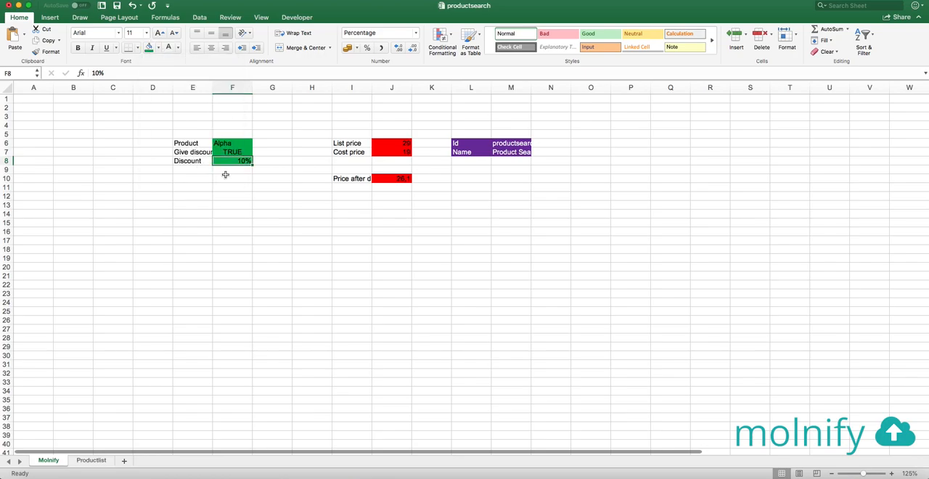
{"action": "left_click", "coordinate": [431, 222]}
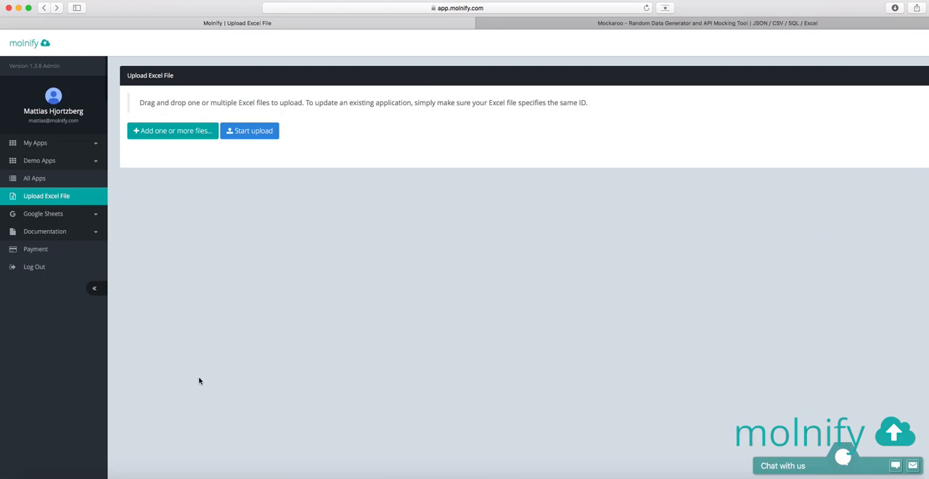
Upload productsearch.xlsx to Molnify and launch the resulting Product Search app.
{"action": "left_click", "coordinate": [172, 130]}
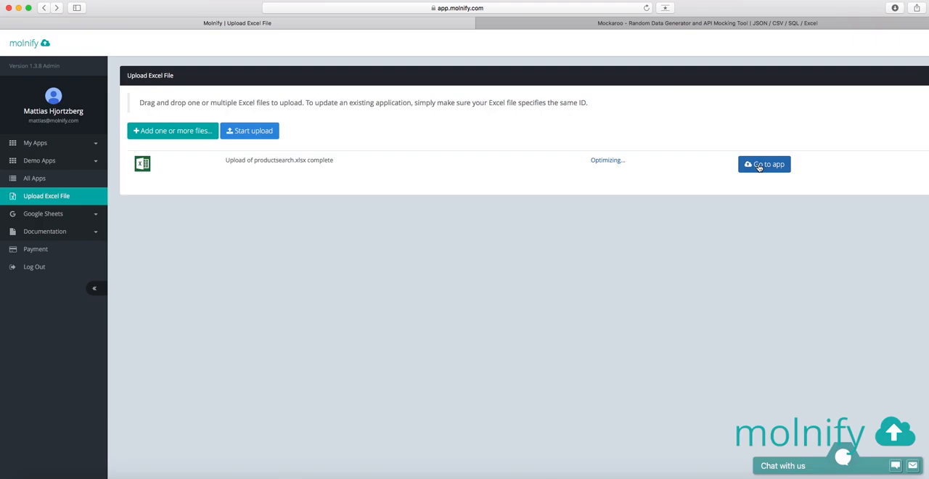
{"action": "left_click", "coordinate": [763, 164]}
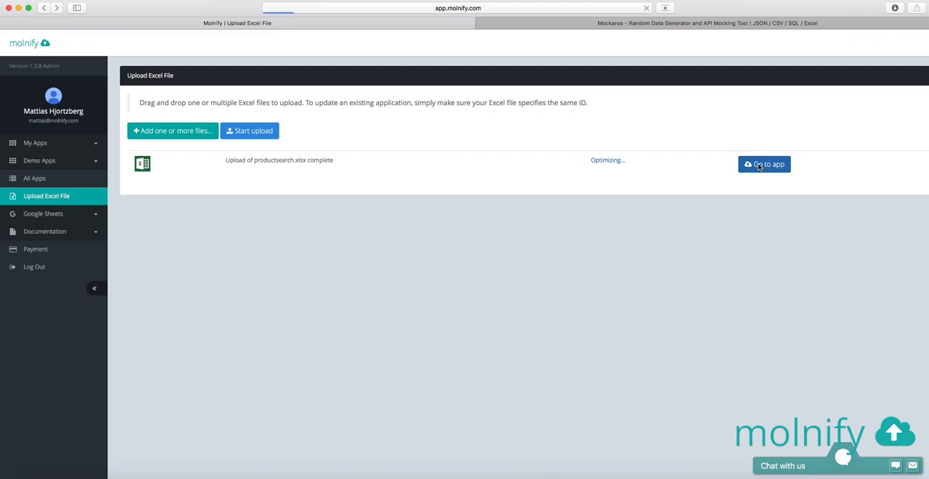
{"action": "left_click", "coordinate": [765, 164]}
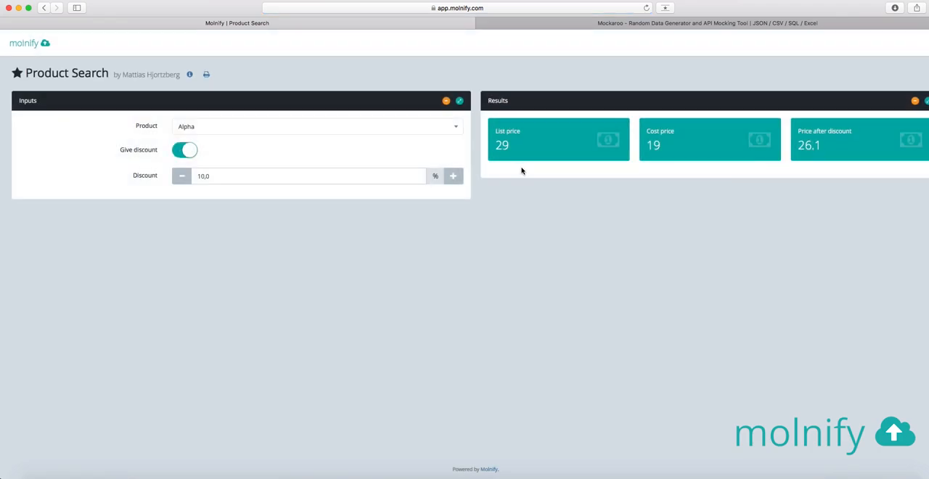
Pick Stronghold from the Product list and turn on a 20% discount.
{"action": "left_click", "coordinate": [315, 126]}
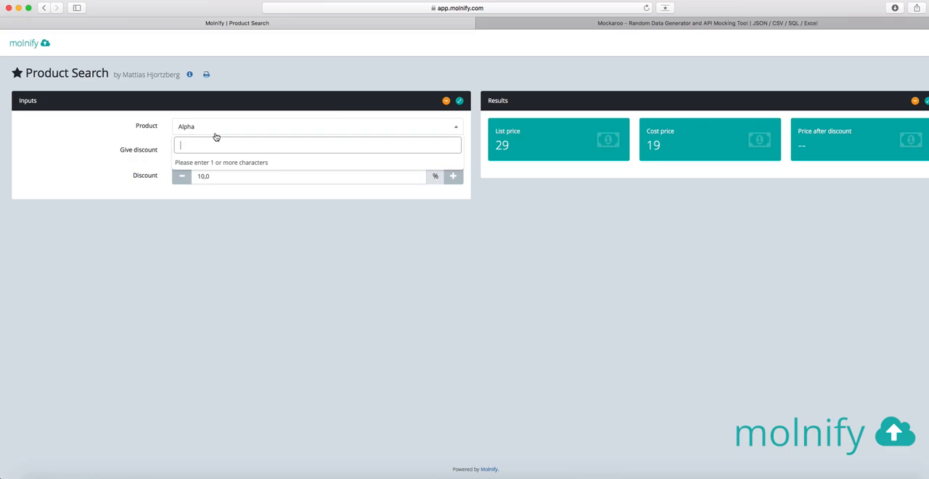
{"action": "type", "text": "ho"}
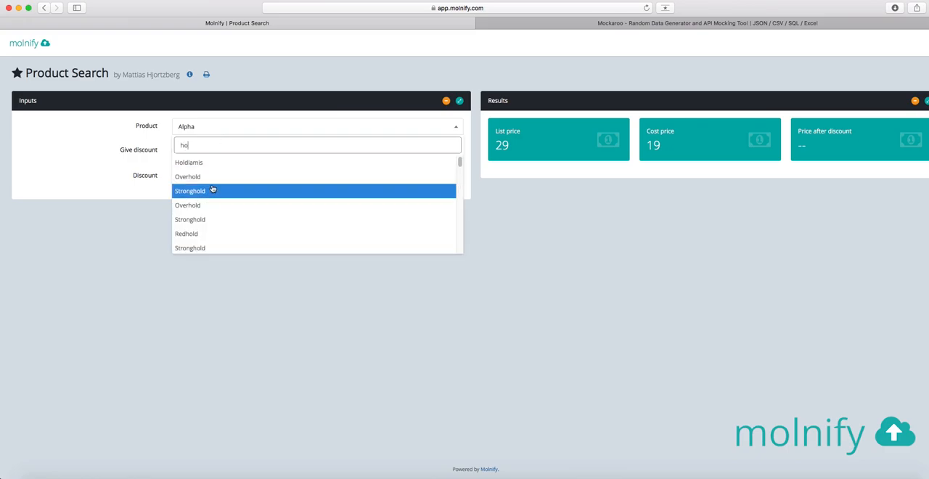
{"action": "mouse_move", "coordinate": [188, 161]}
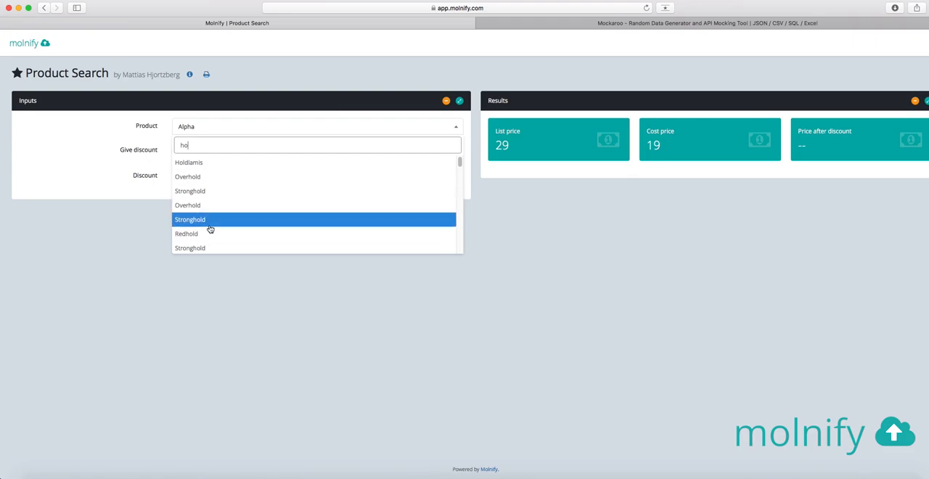
{"action": "left_click", "coordinate": [189, 220]}
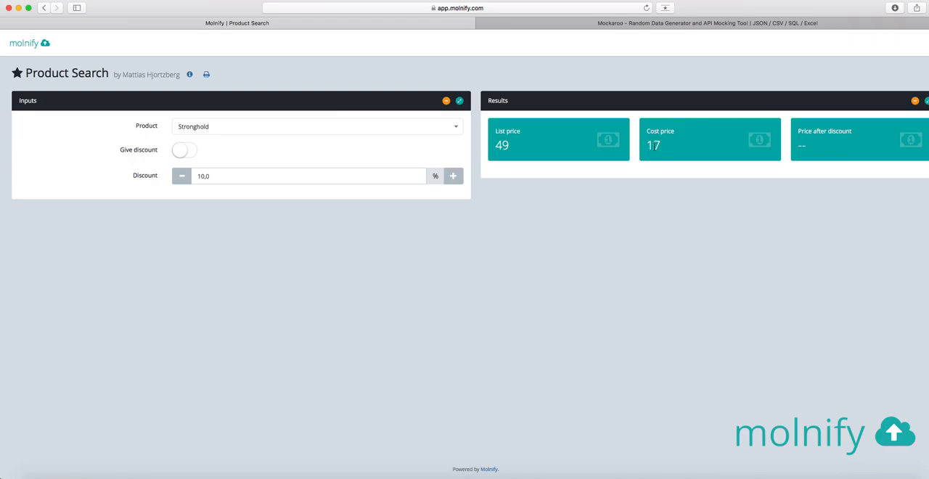
{"action": "left_click", "coordinate": [184, 150]}
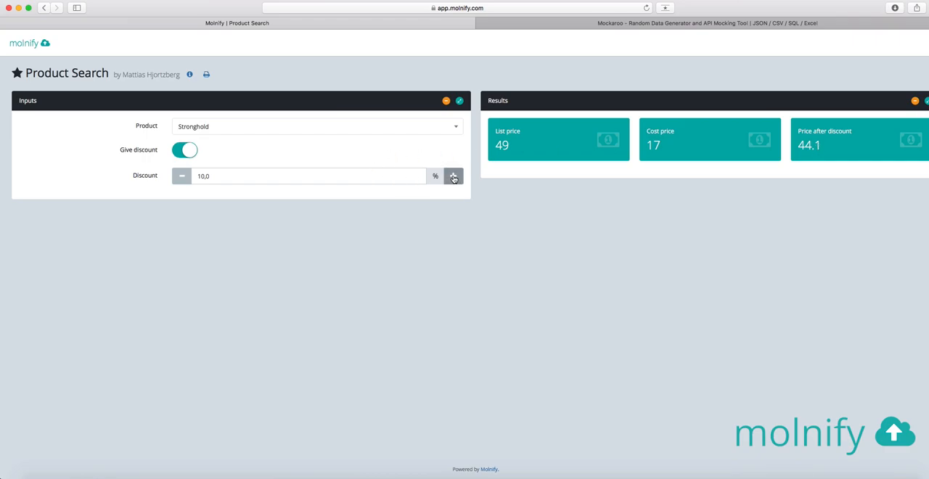
{"action": "left_click", "coordinate": [453, 175]}
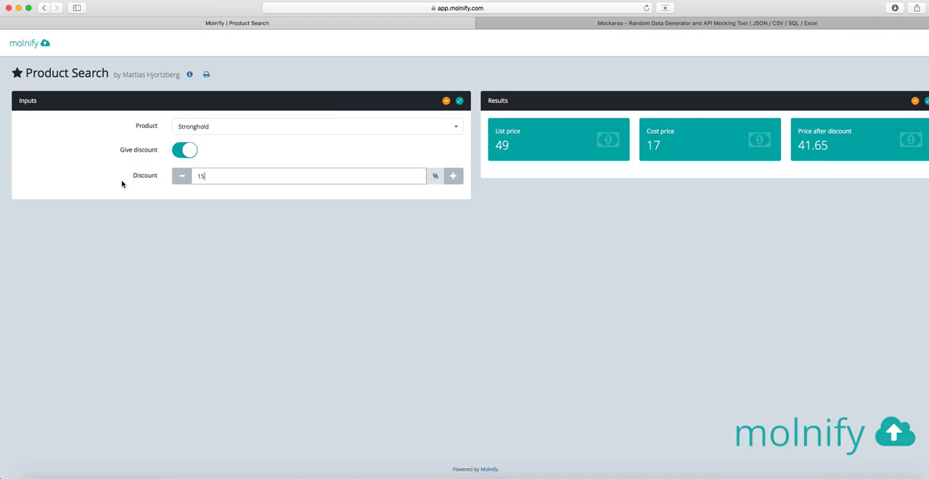
{"action": "type", "text": "2"}
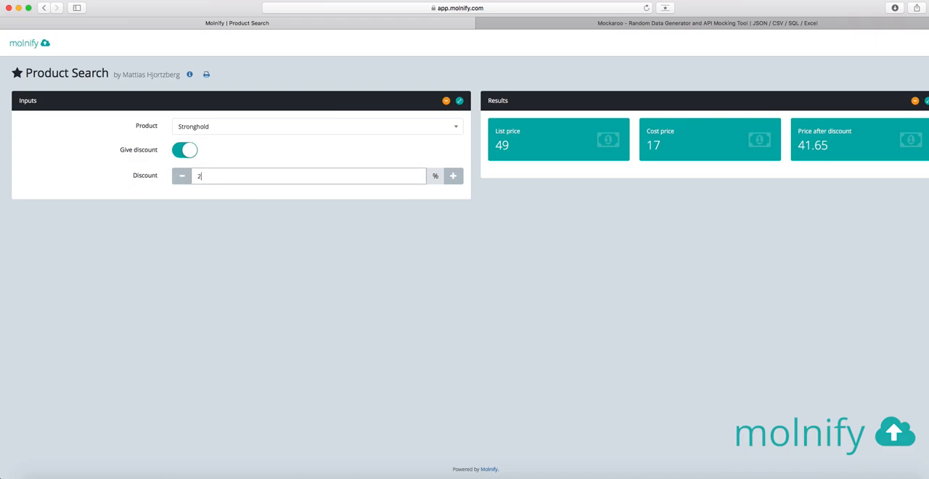
{"action": "type", "text": "0"}
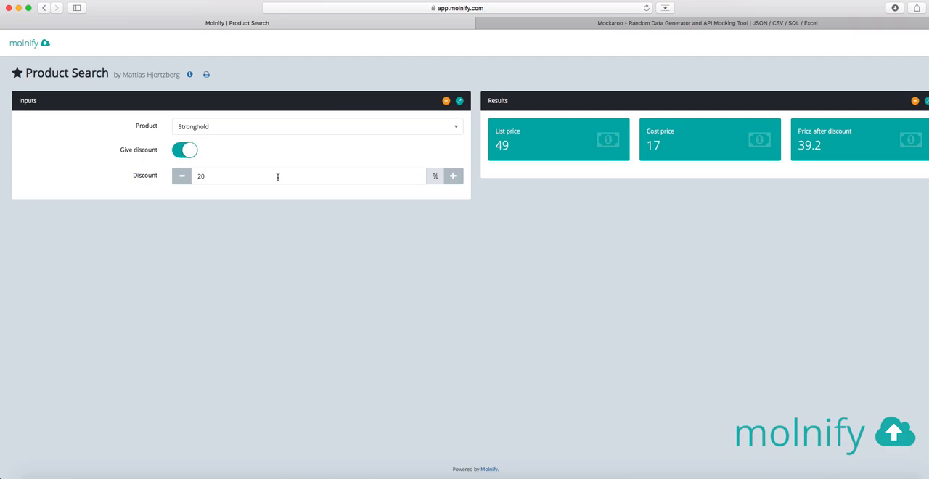
{"action": "mouse_move", "coordinate": [234, 146]}
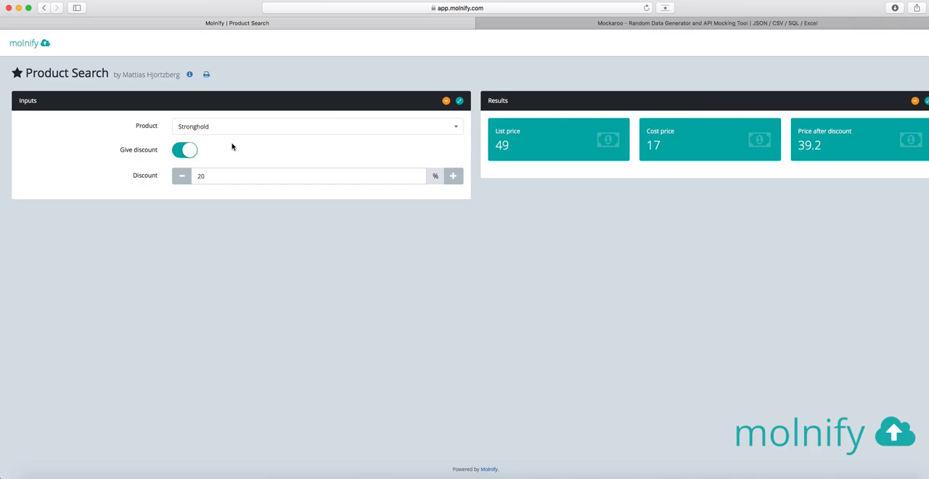
{"action": "mouse_move", "coordinate": [229, 171]}
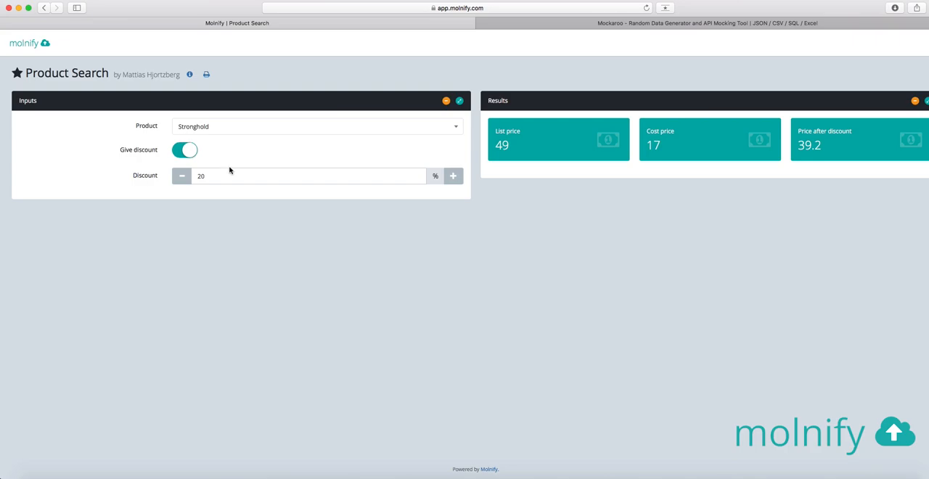
{"action": "mouse_move", "coordinate": [496, 200]}
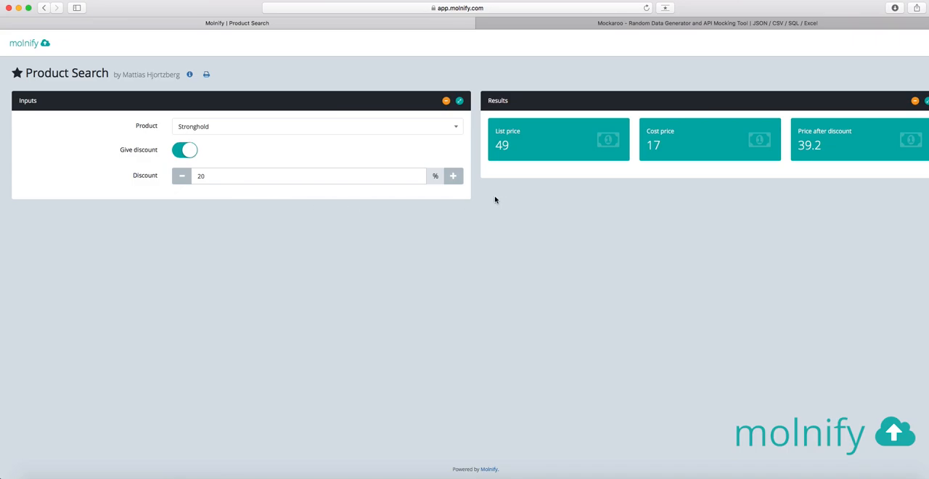
{"action": "mouse_move", "coordinate": [480, 197]}
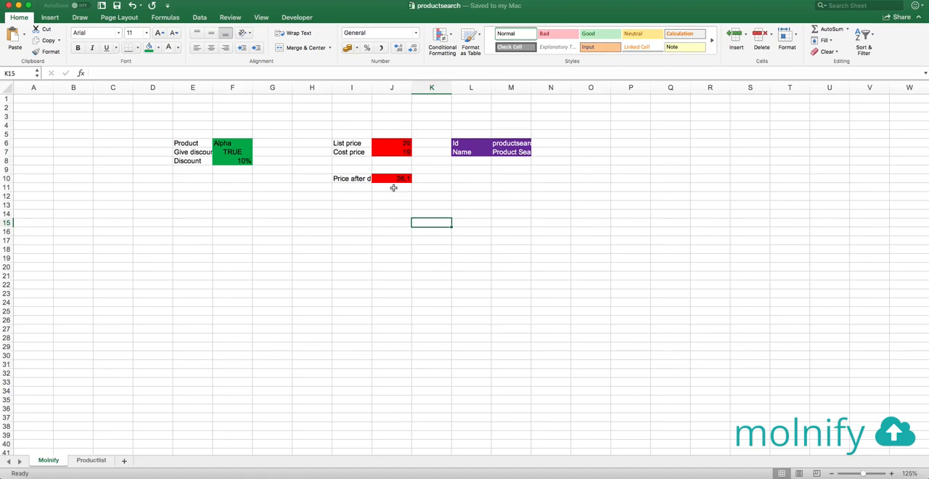
{"action": "mouse_move", "coordinate": [350, 161]}
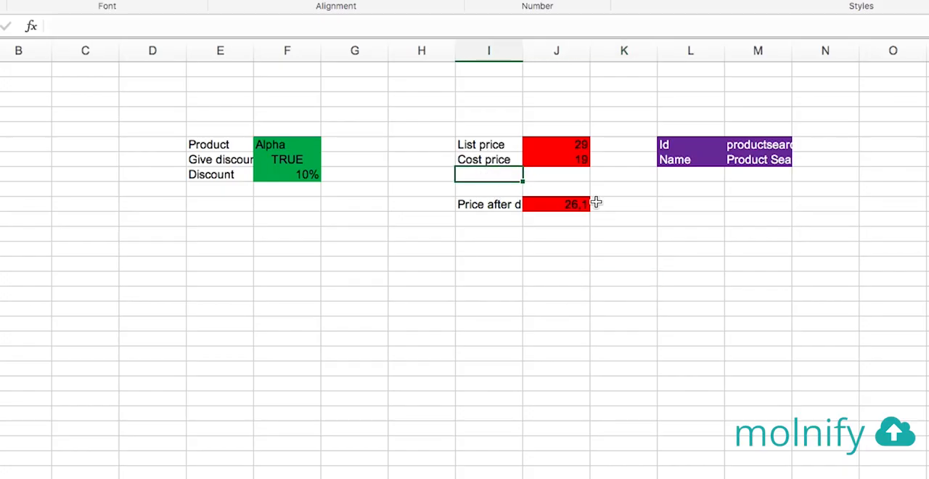
Add a Margin row with =1-J7/J6 in J8, formatted as a percentage.
{"action": "type", "text": "Margin"}
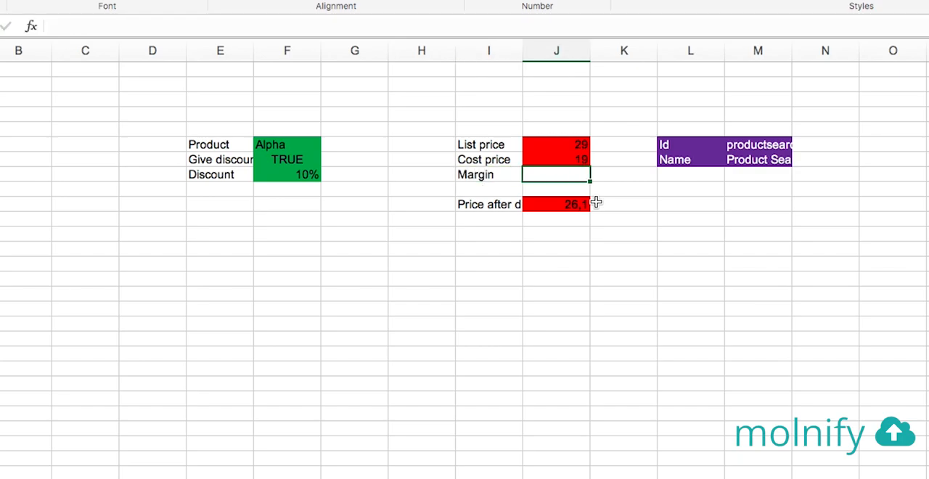
{"action": "type", "text": "="}
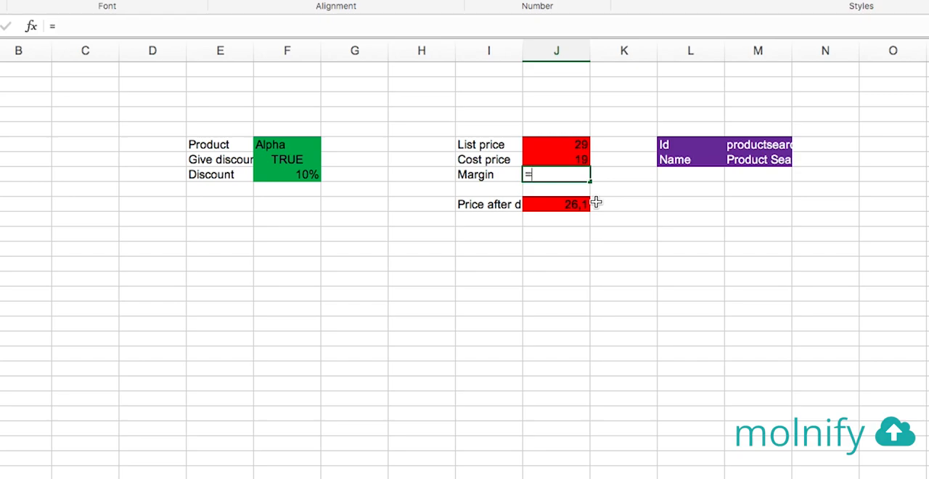
{"action": "type", "text": "1-"}
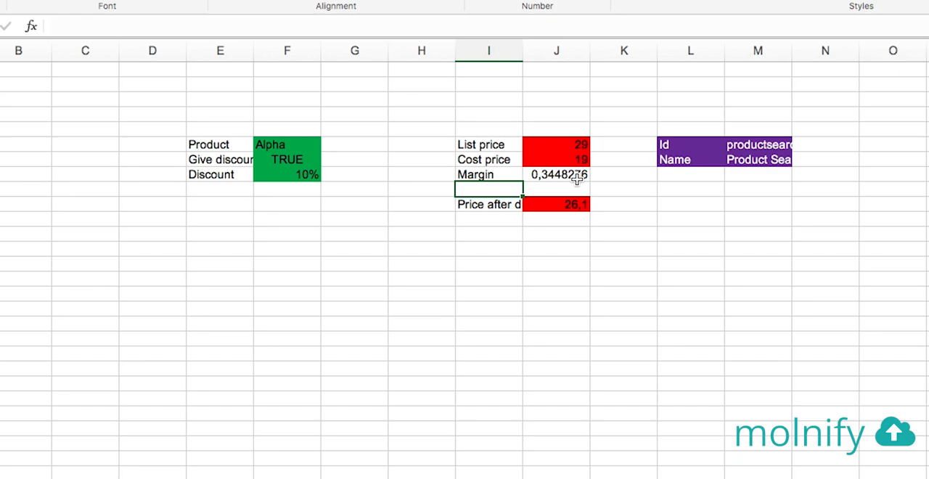
{"action": "left_click", "coordinate": [556, 174]}
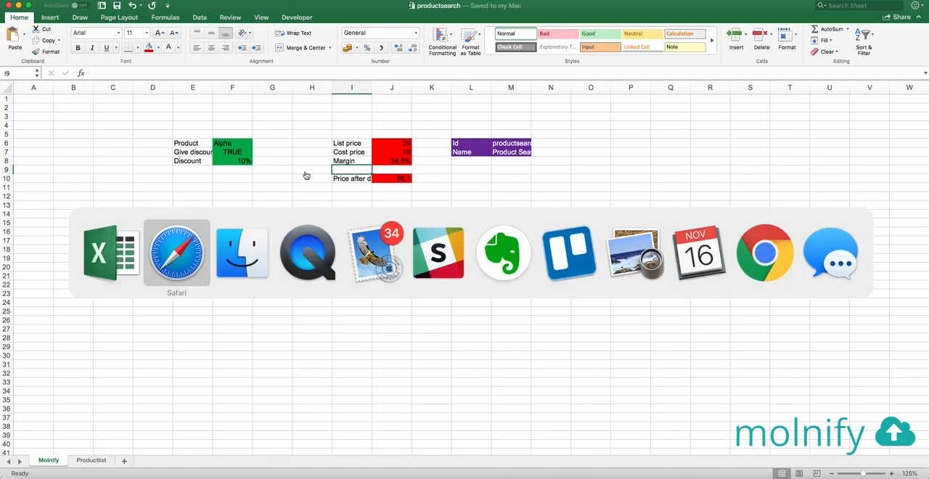
In the web app, turn the discount off and go to app.molnify.com/app/salesoffer.
{"action": "left_click", "coordinate": [177, 253]}
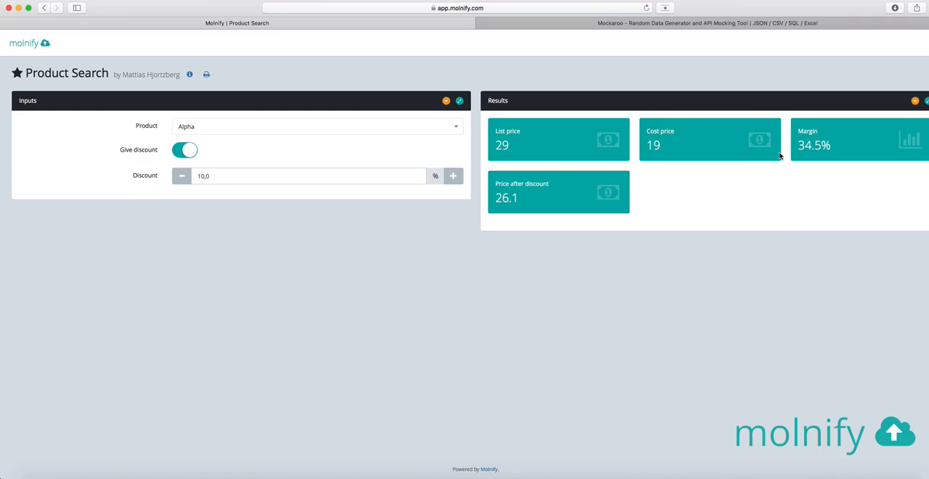
{"action": "mouse_move", "coordinate": [164, 191]}
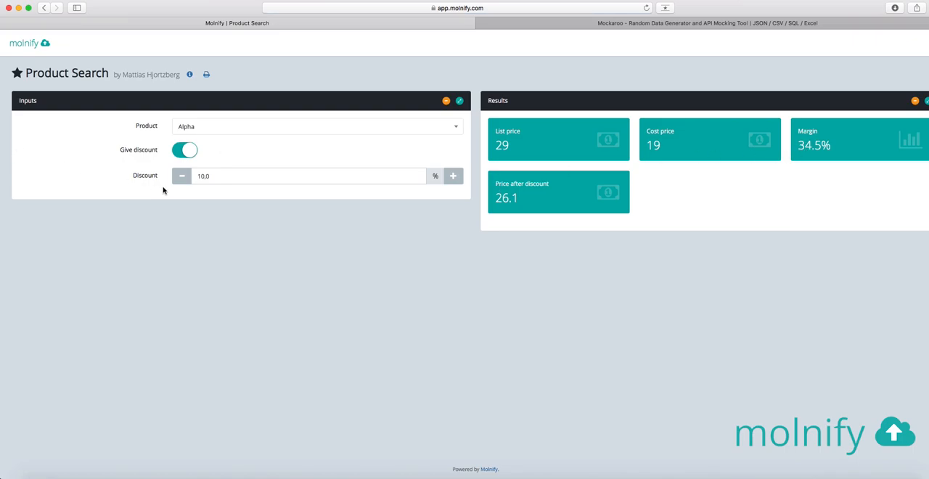
{"action": "left_click", "coordinate": [184, 150]}
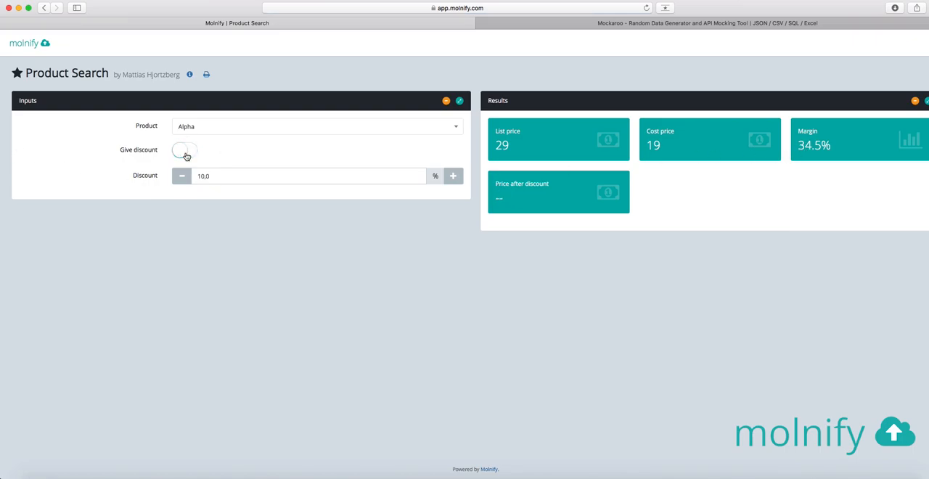
{"action": "type", "text": "app.molnify.com/app/salesoffer"}
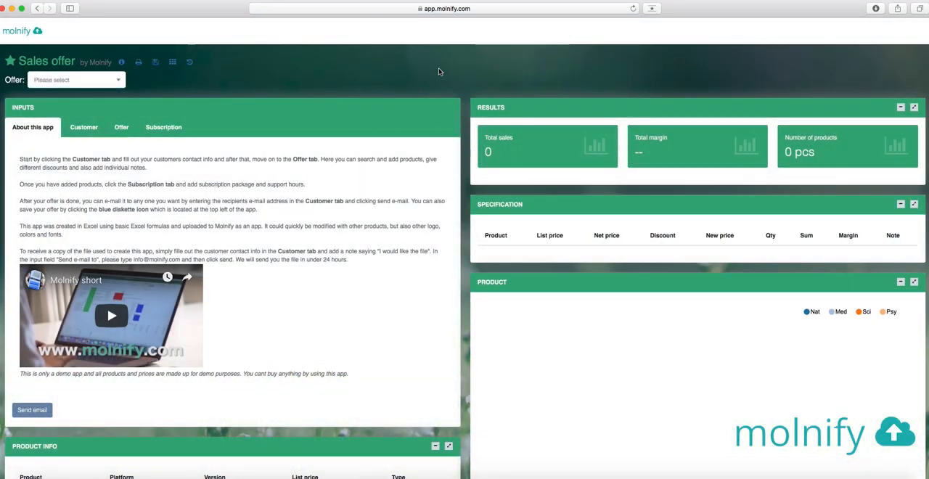
{"action": "mouse_move", "coordinate": [470, 95]}
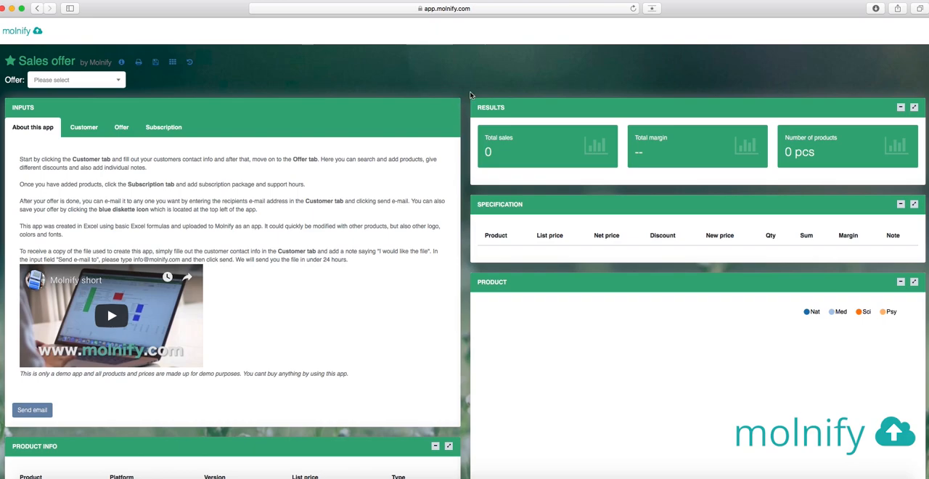
{"action": "mouse_move", "coordinate": [420, 79]}
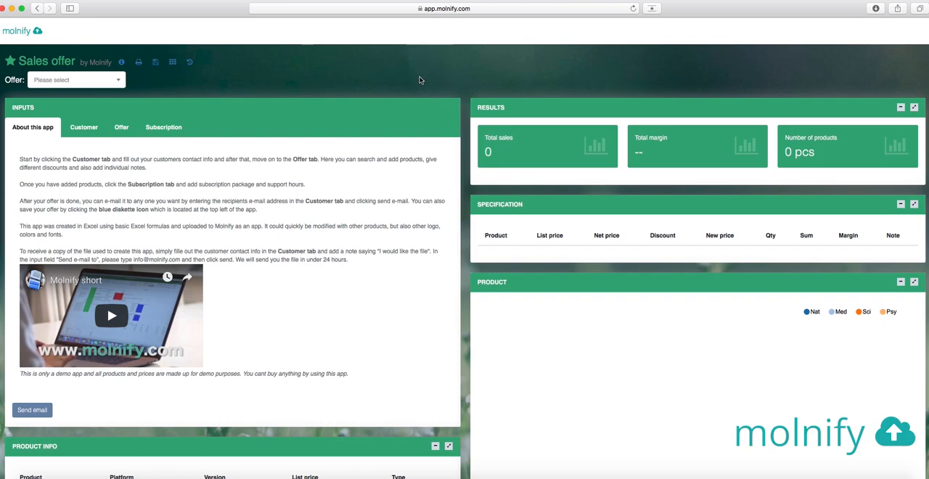
{"action": "mouse_move", "coordinate": [61, 144]}
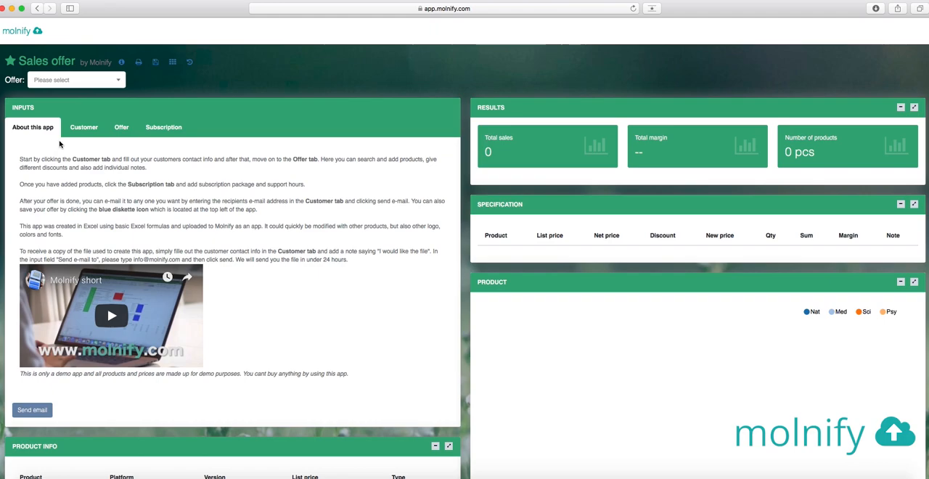
{"action": "left_click", "coordinate": [84, 127]}
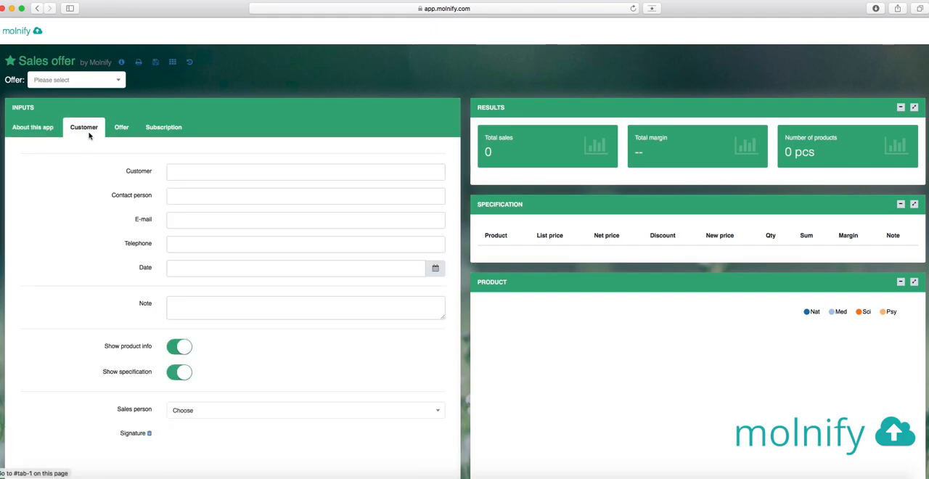
{"action": "left_click", "coordinate": [305, 172]}
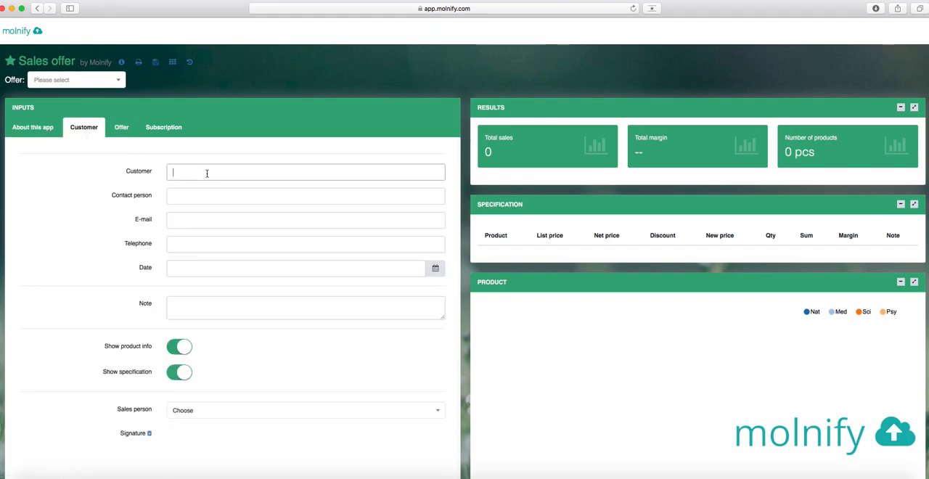
{"action": "type", "text": "Molbninify"}
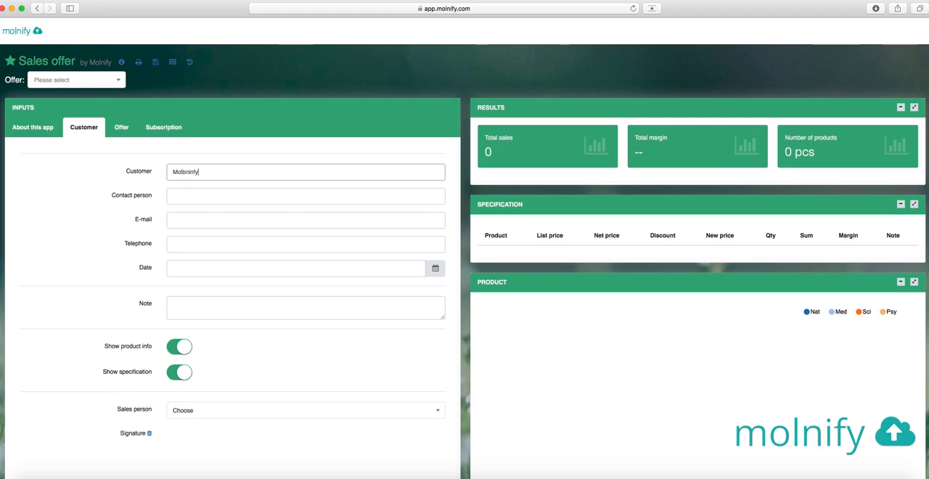
{"action": "key", "text": "backspace"}
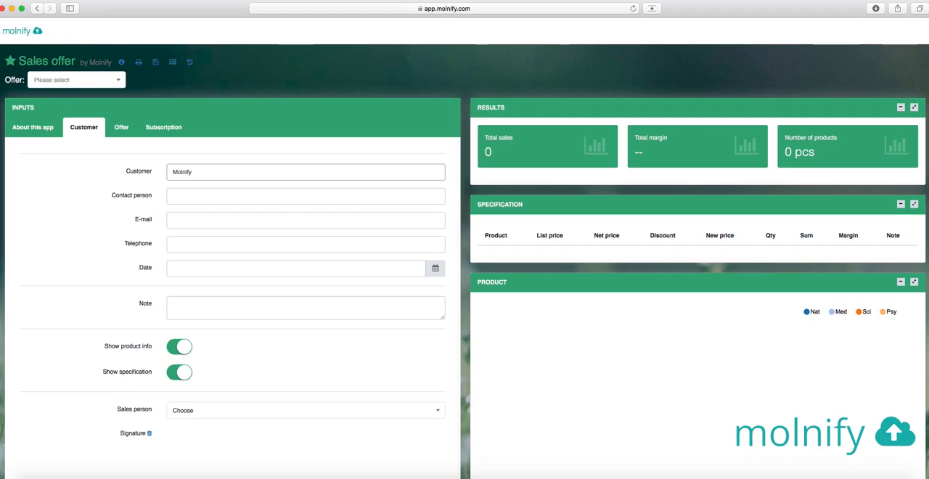
{"action": "type", "text": "Mattias"}
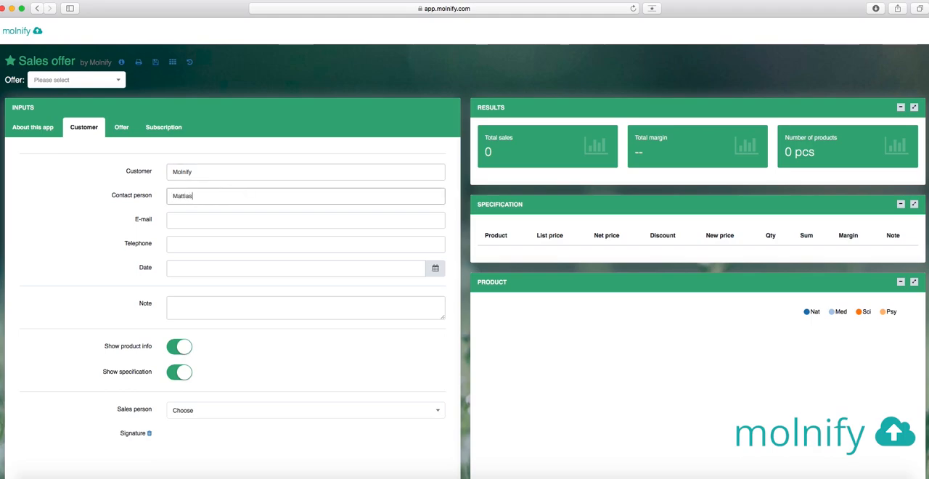
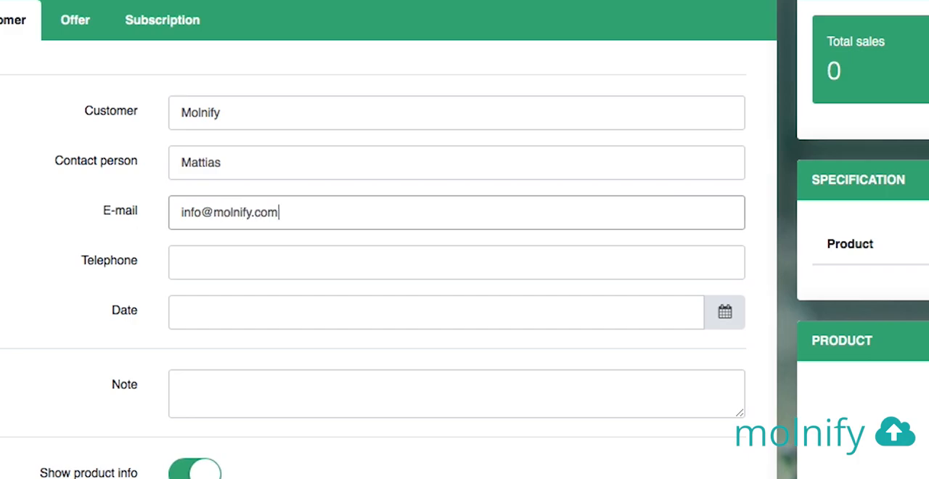
Set the offer date to 2018-11-16 and add the note 'Fast delivery please'.
{"action": "left_click", "coordinate": [436, 312]}
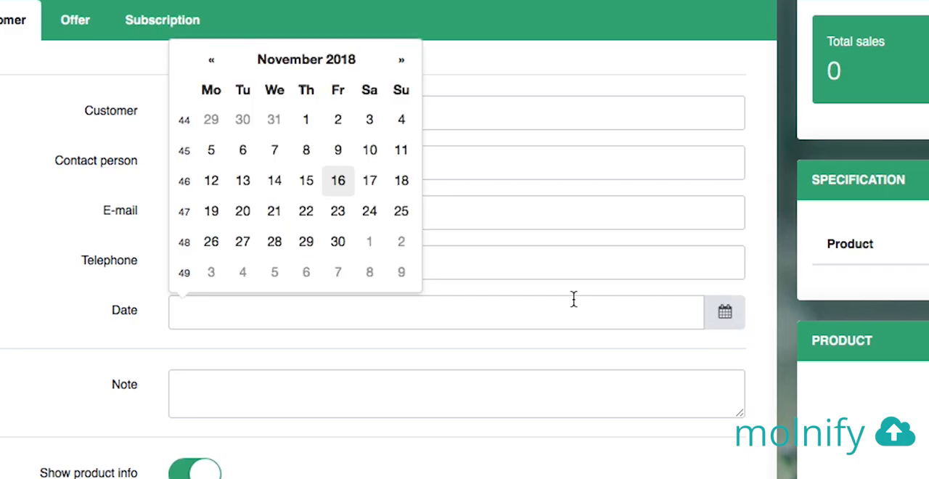
{"action": "left_click", "coordinate": [337, 180]}
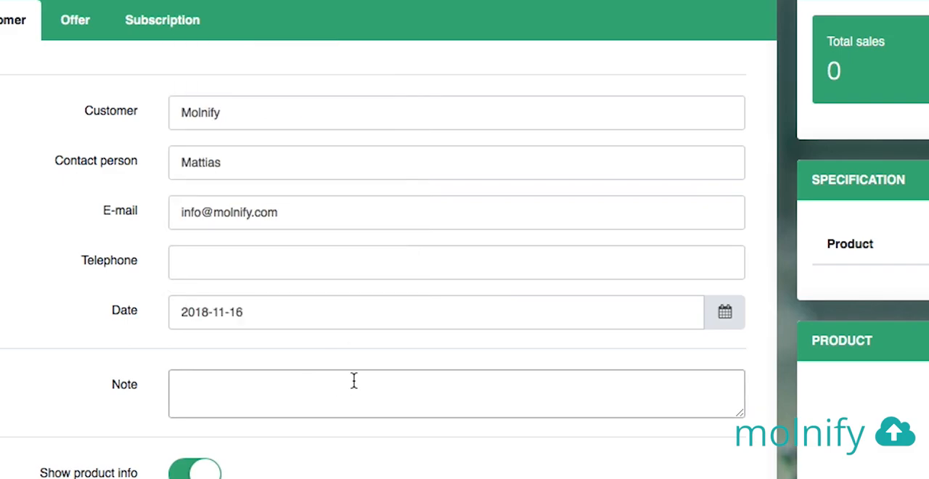
{"action": "type", "text": "Fast deliv"}
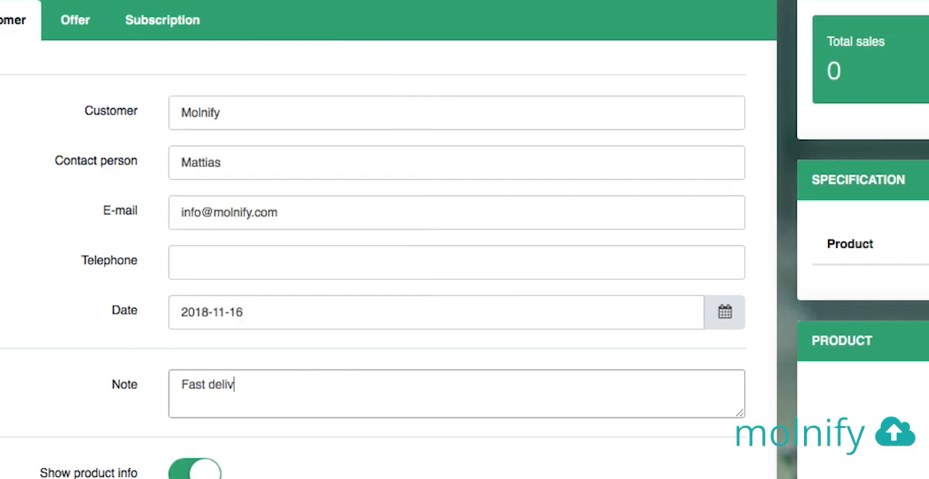
{"action": "type", "text": "ery please"}
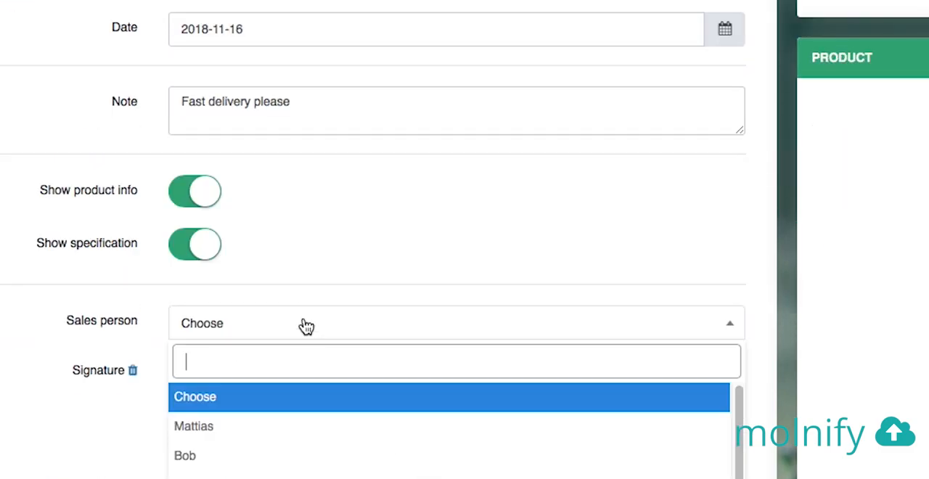
{"action": "left_click", "coordinate": [194, 426]}
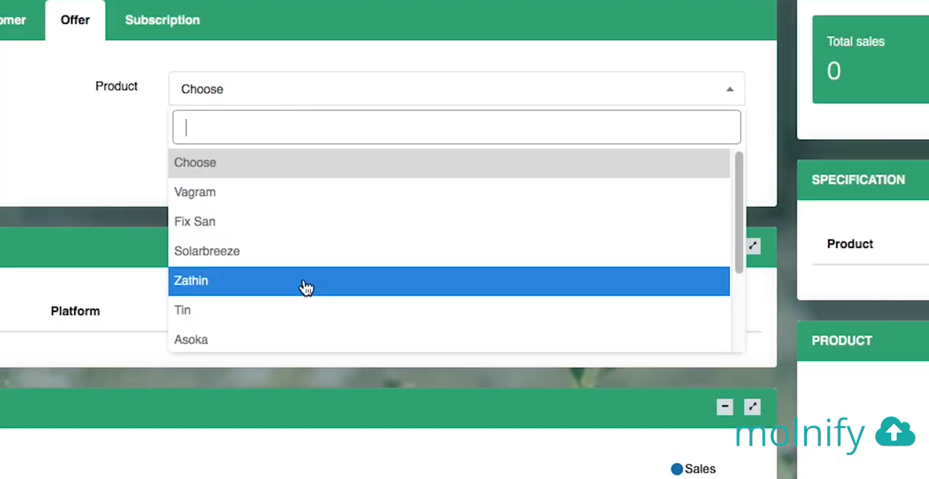
{"action": "mouse_move", "coordinate": [327, 259]}
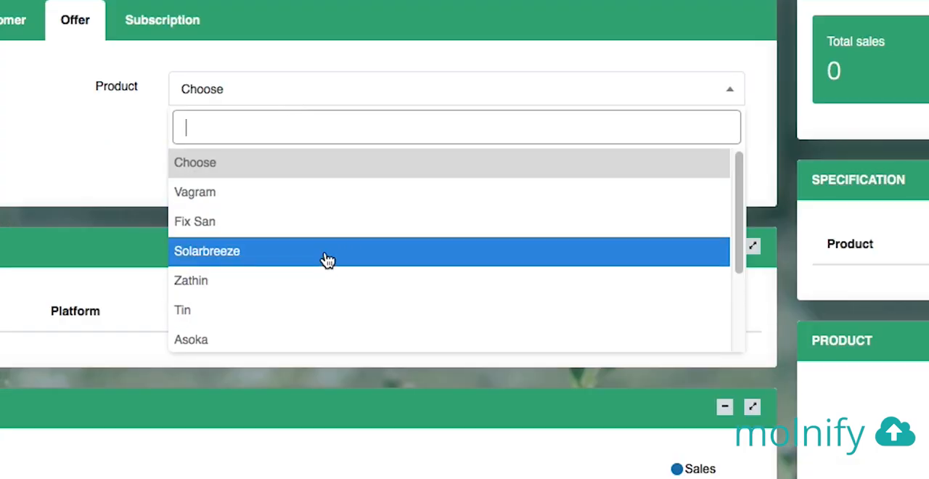
Order 10 Solarbreeze at a 15% discount and add a line of 15 Asoka.
{"action": "left_click", "coordinate": [207, 250]}
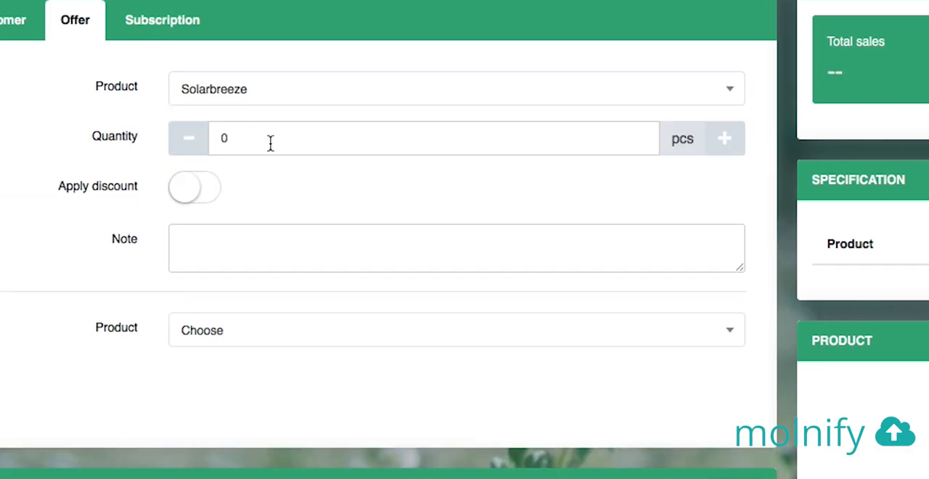
{"action": "type", "text": "10"}
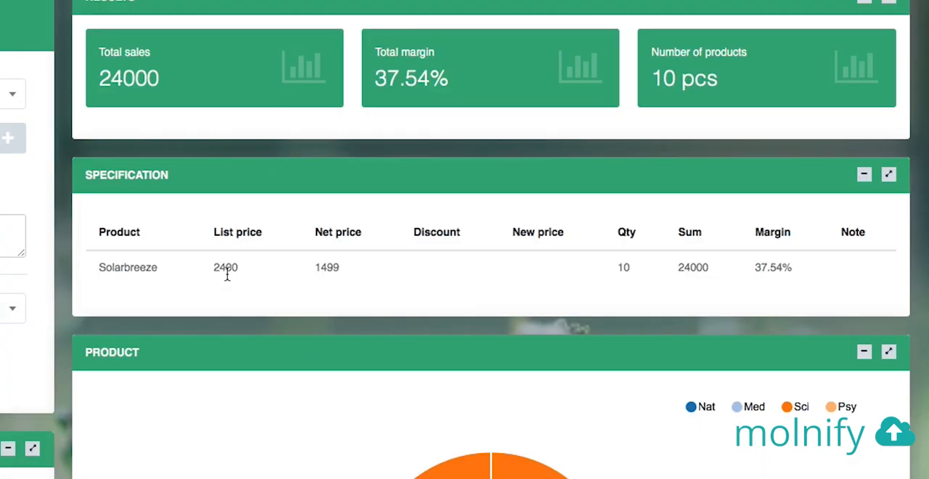
{"action": "mouse_move", "coordinate": [428, 274]}
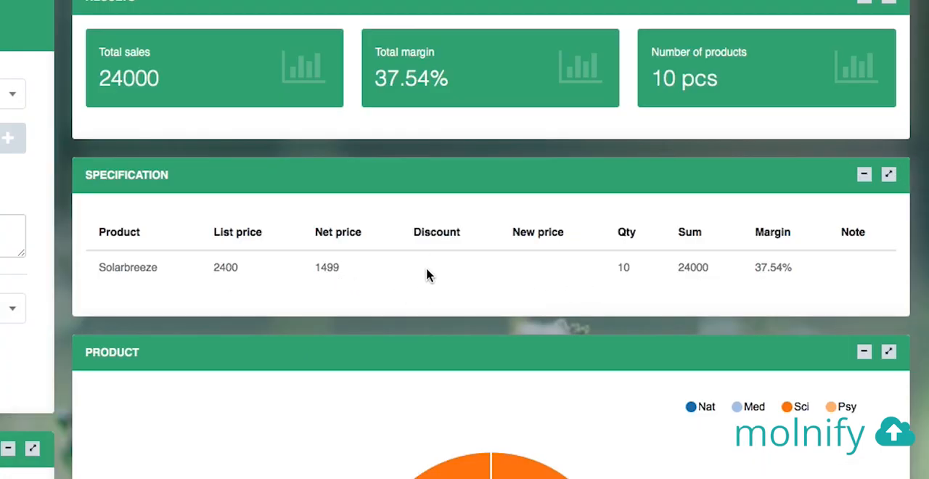
{"action": "mouse_move", "coordinate": [458, 262]}
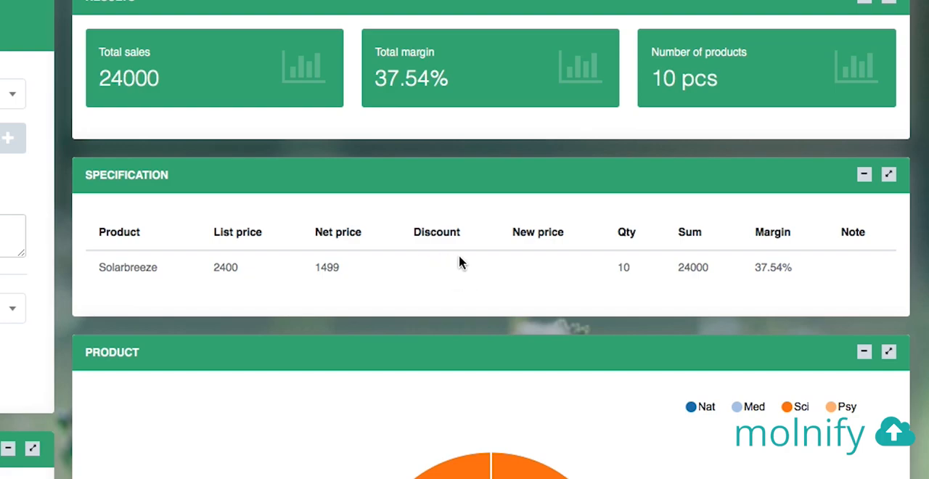
{"action": "mouse_move", "coordinate": [545, 278]}
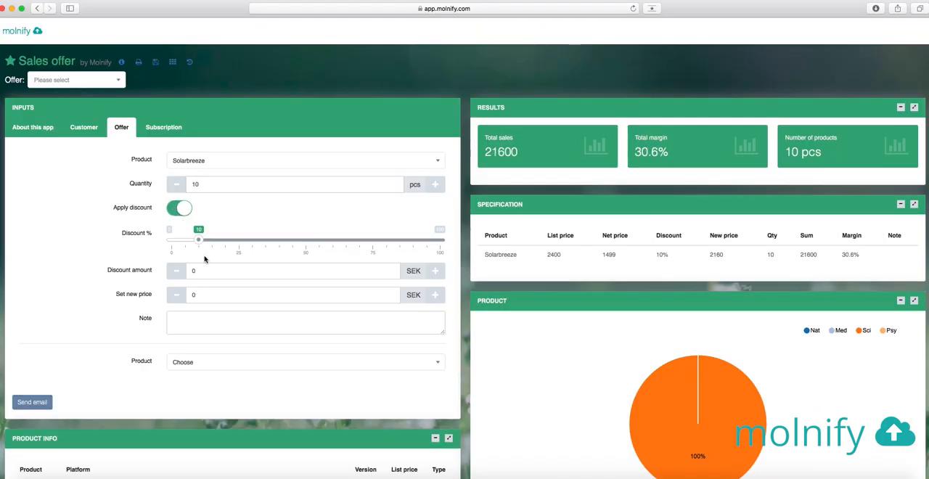
{"action": "left_click_drag", "start_coordinate": [198, 241], "coordinate": [266, 240]}
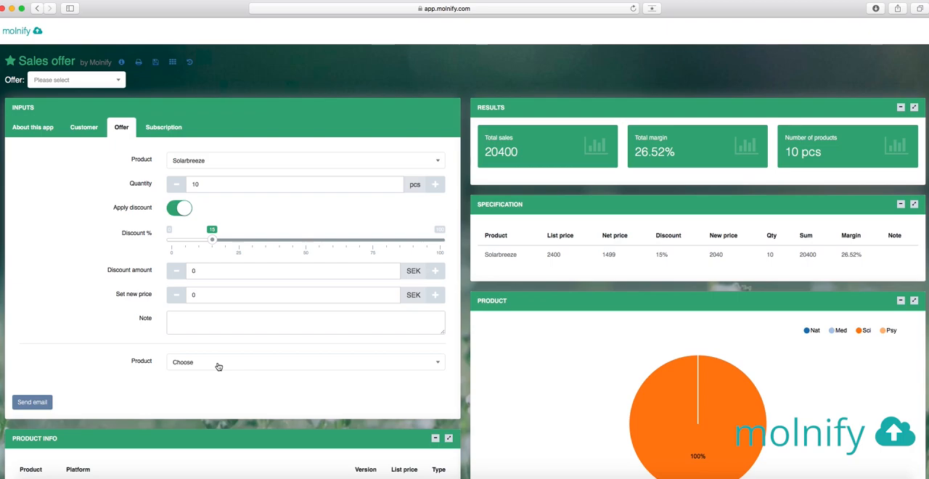
{"action": "left_click", "coordinate": [305, 361]}
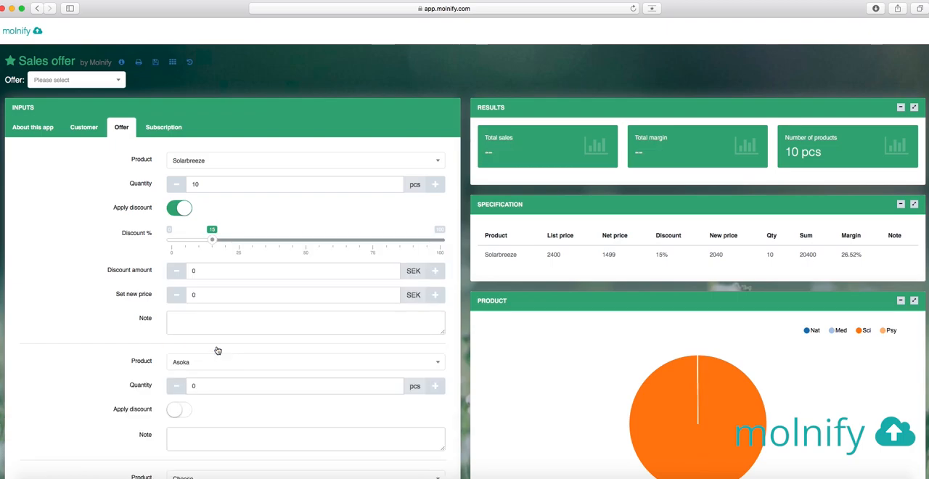
{"action": "left_click", "coordinate": [294, 386]}
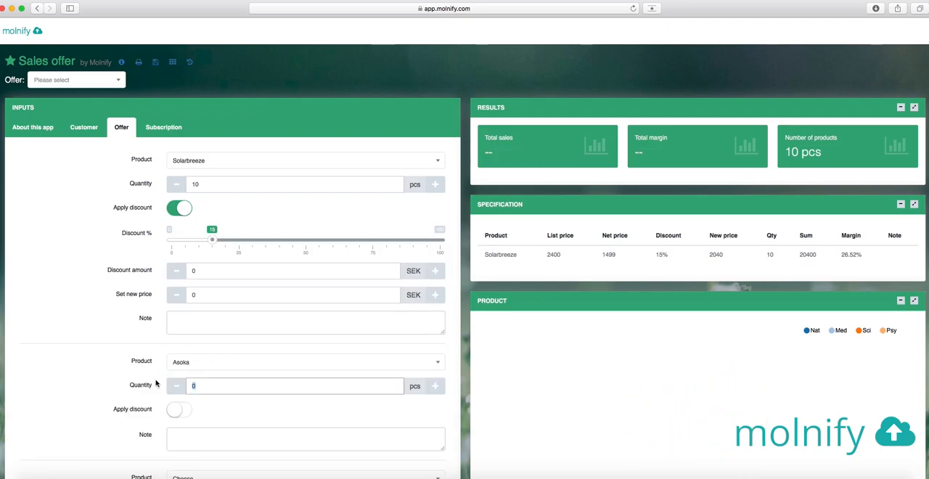
{"action": "type", "text": "15"}
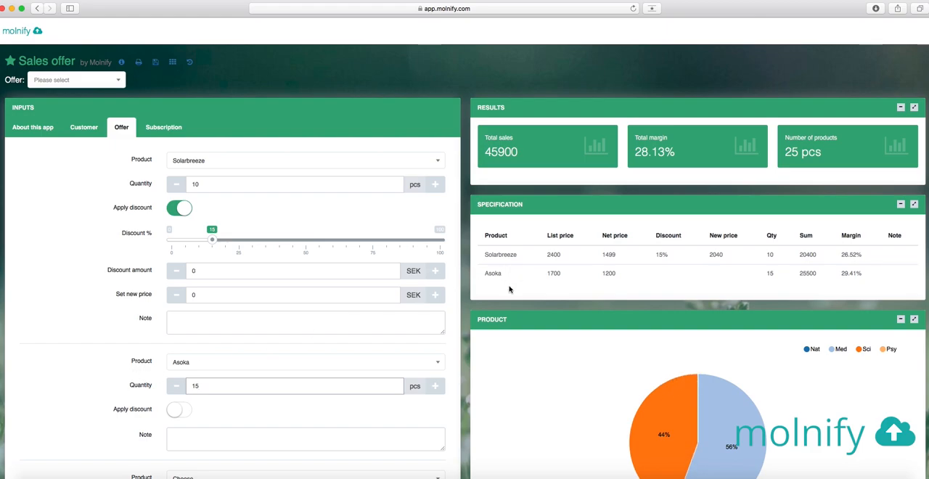
{"action": "scroll", "scroll_direction": "down", "scroll_amount": 3}
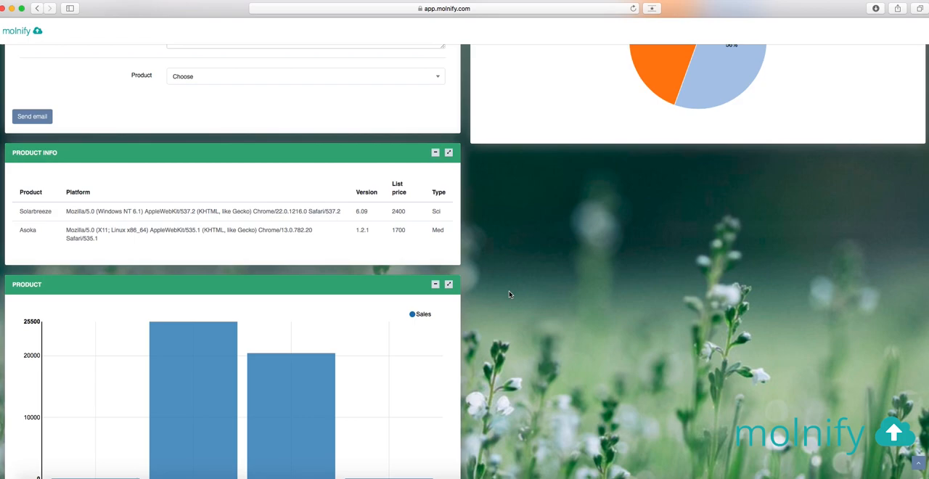
{"action": "scroll", "scroll_direction": "down", "scroll_amount": 3}
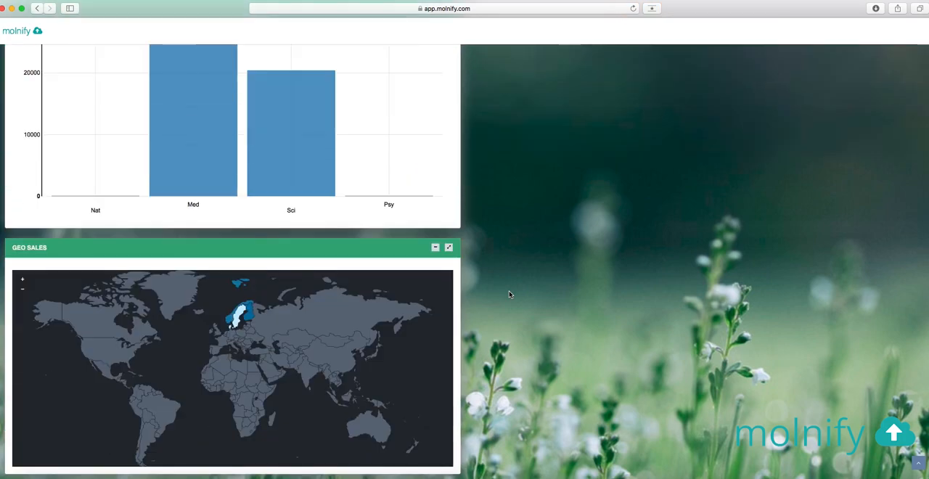
{"action": "mouse_move", "coordinate": [239, 226]}
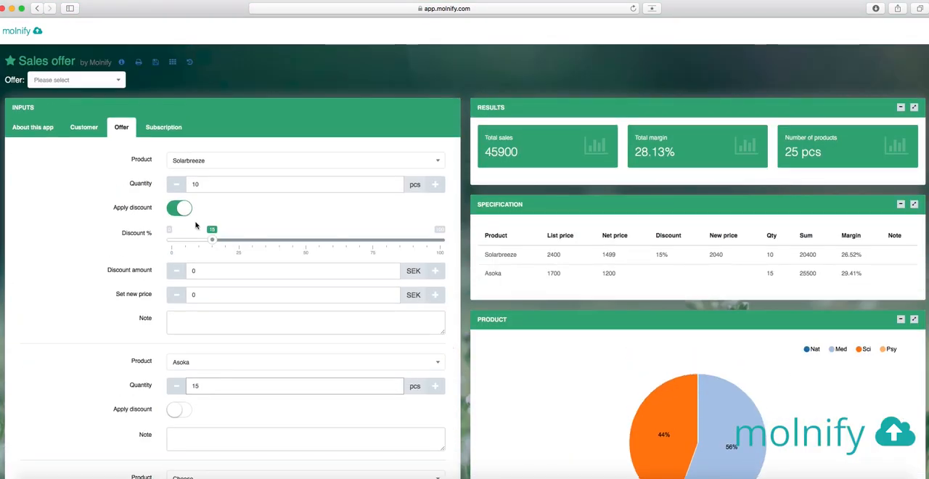
{"action": "mouse_move", "coordinate": [167, 85]}
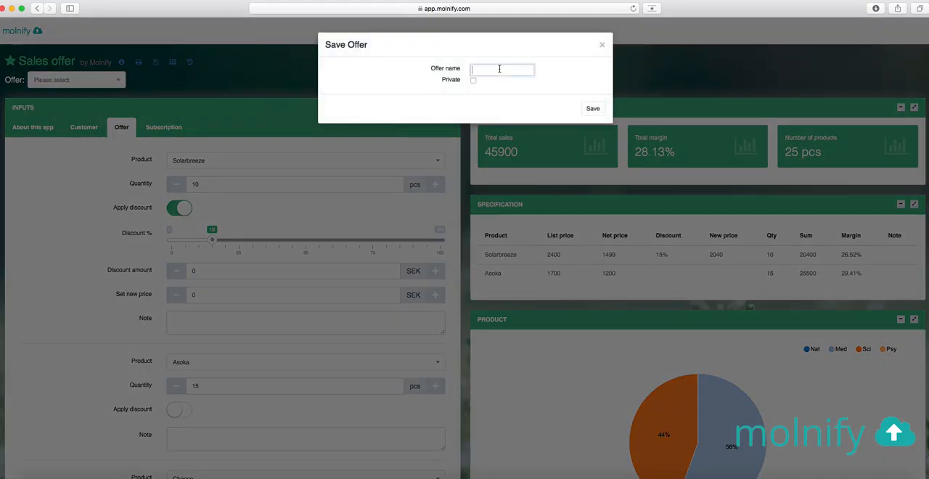
Type 'Demo' in the save dialog, dismiss it, and load Demo offer 2.
{"action": "type", "text": "Demo offer"}
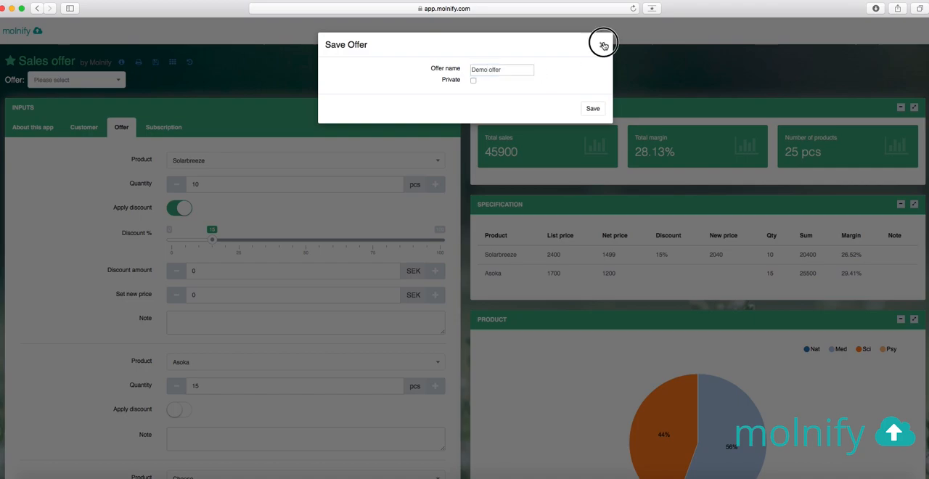
{"action": "left_click", "coordinate": [603, 44]}
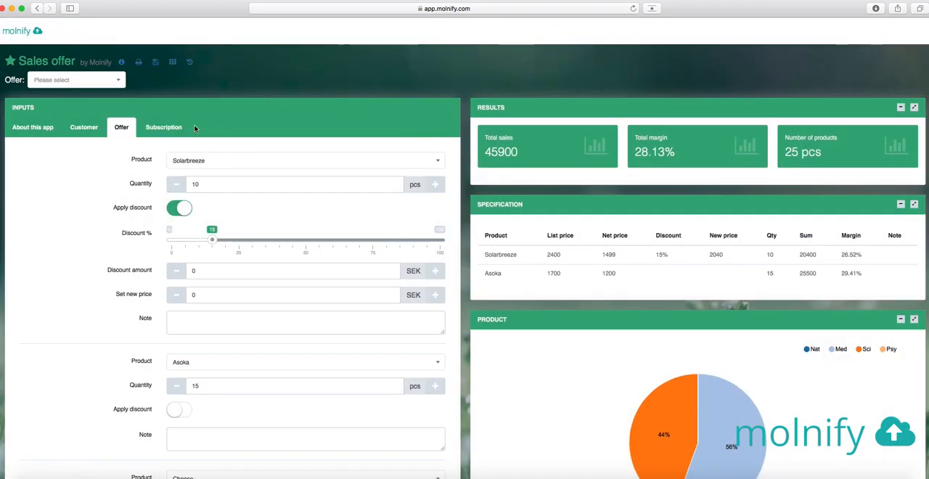
{"action": "mouse_move", "coordinate": [83, 127]}
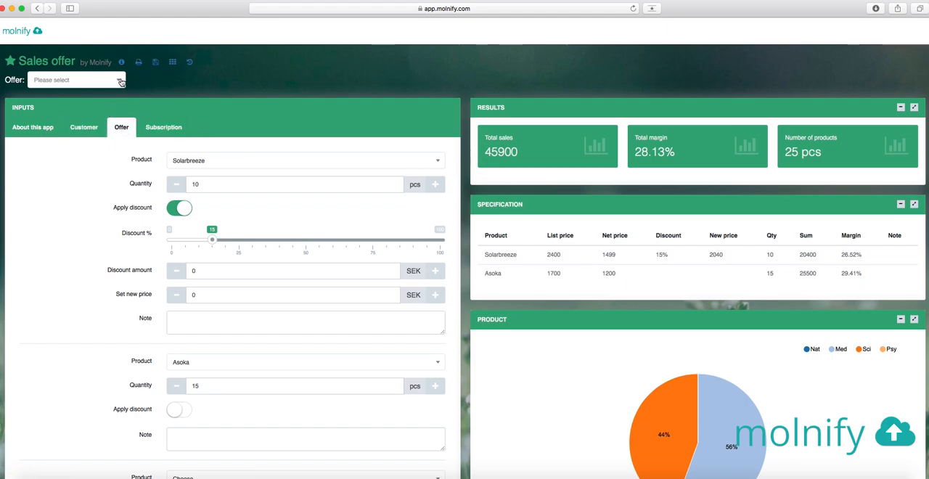
{"action": "left_click", "coordinate": [77, 80]}
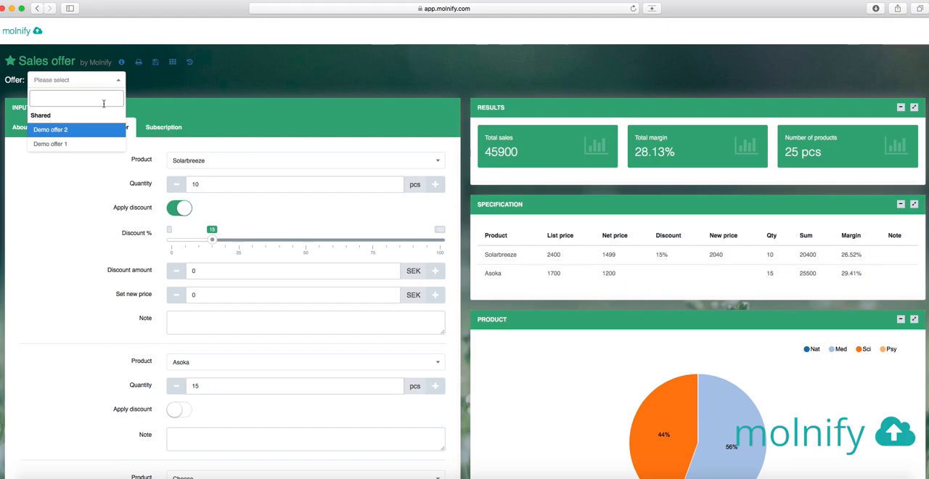
{"action": "mouse_move", "coordinate": [72, 143]}
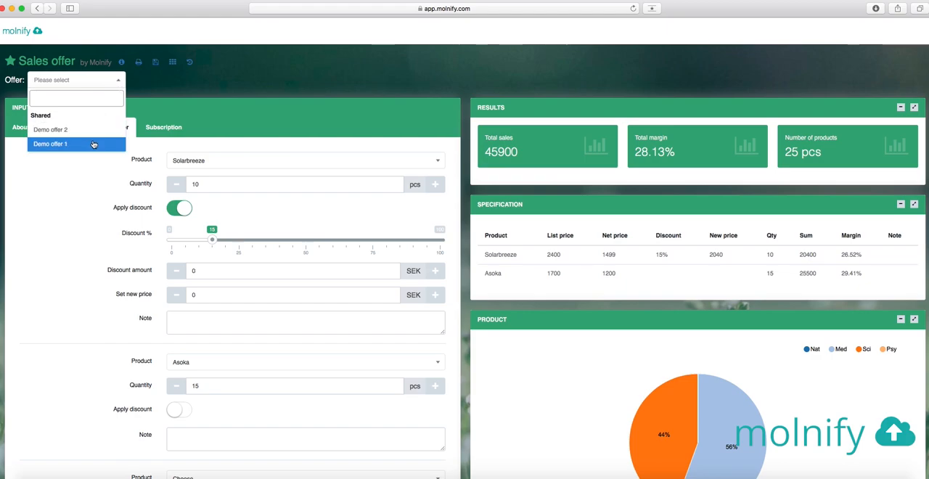
{"action": "left_click", "coordinate": [51, 130]}
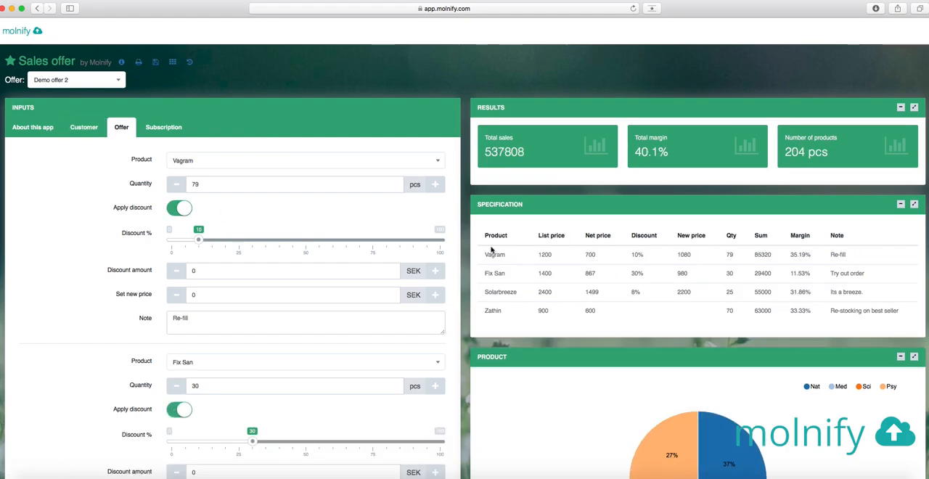
{"action": "mouse_move", "coordinate": [488, 320]}
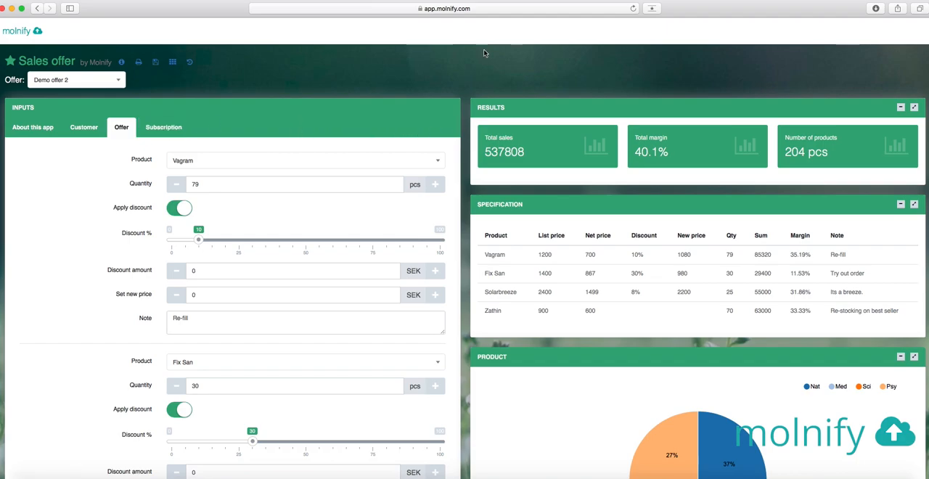
{"action": "mouse_move", "coordinate": [436, 167]}
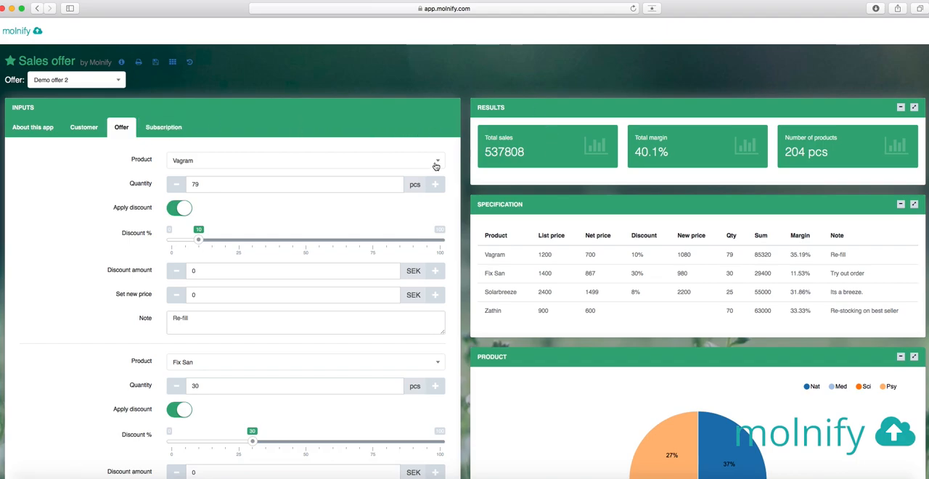
{"action": "scroll", "scroll_direction": "down", "scroll_amount": 3}
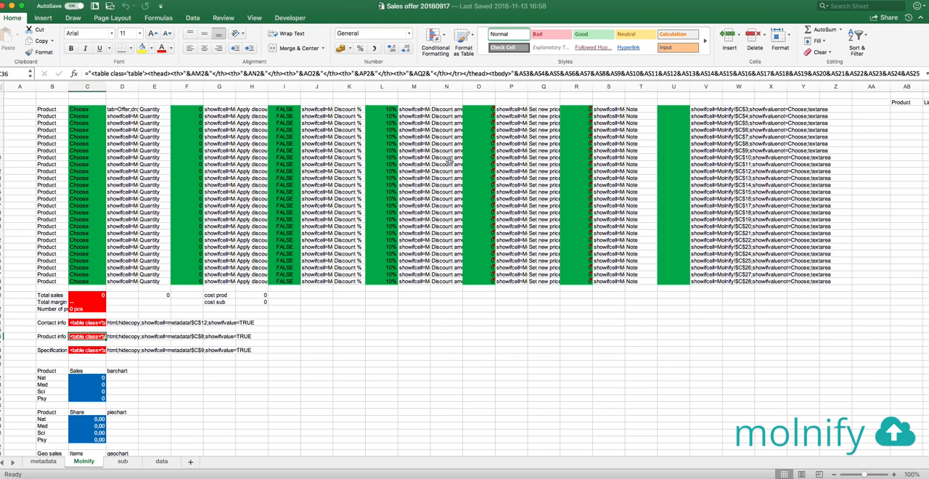
Scroll the Molnify sheet to view its product input rows and result cells.
{"action": "scroll", "scroll_direction": "down", "scroll_amount": 3}
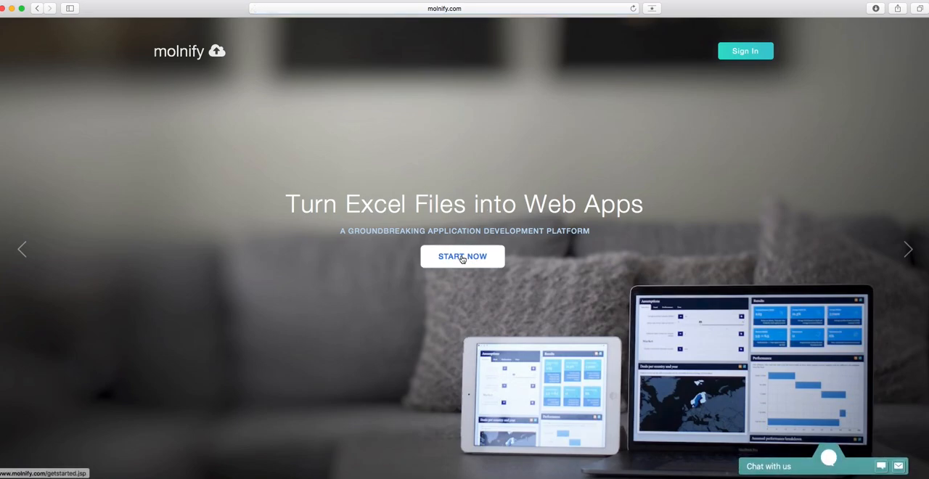
Follow START NOW on the Molnify homepage to the sign-up page.
{"action": "left_click", "coordinate": [463, 256]}
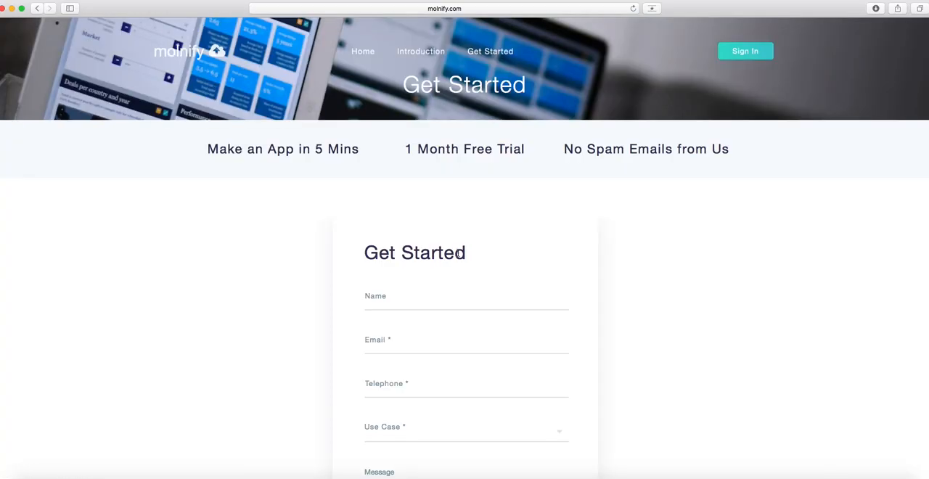